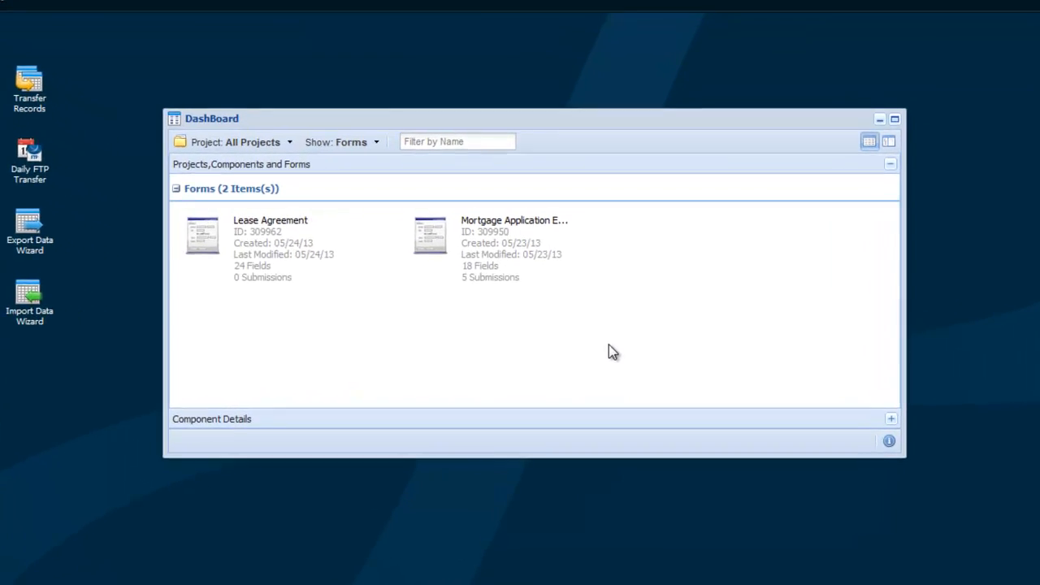
- Open the Lease Agreement form tile from the dashboard in the form designer
{"action": "left_click_drag", "start_coordinate": [211, 117], "coordinate": [175, 87]}
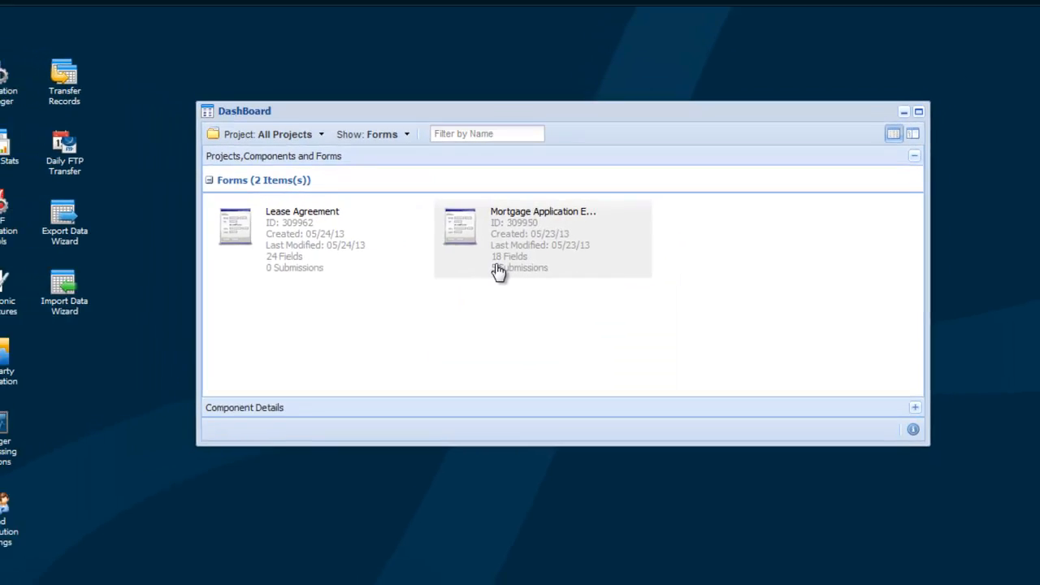
{"action": "double_click", "coordinate": [302, 212]}
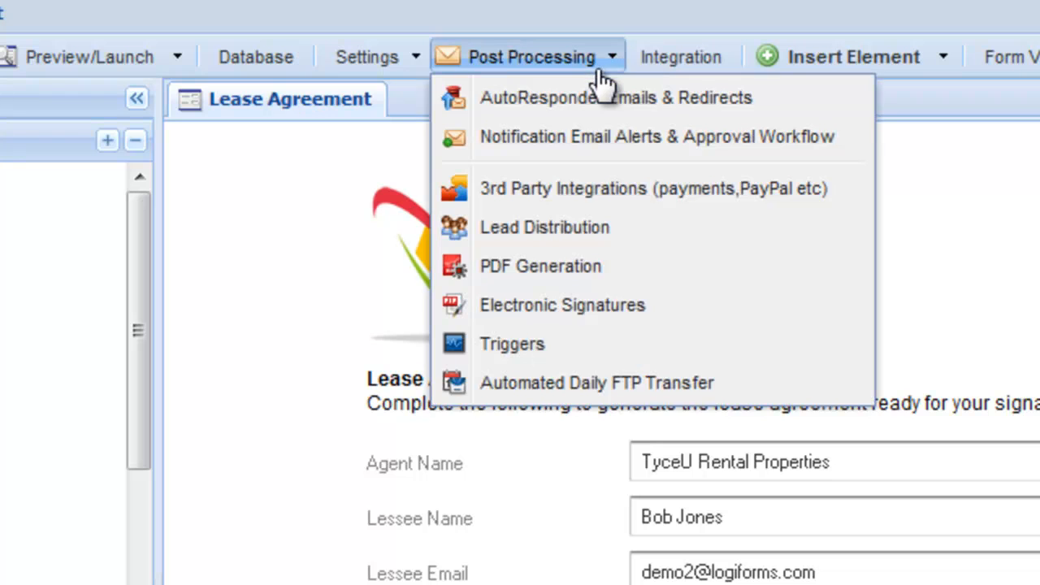
- Start the Dynamic PDF Template Wizard and advance to the header, footer and body step
{"action": "left_click", "coordinate": [540, 266]}
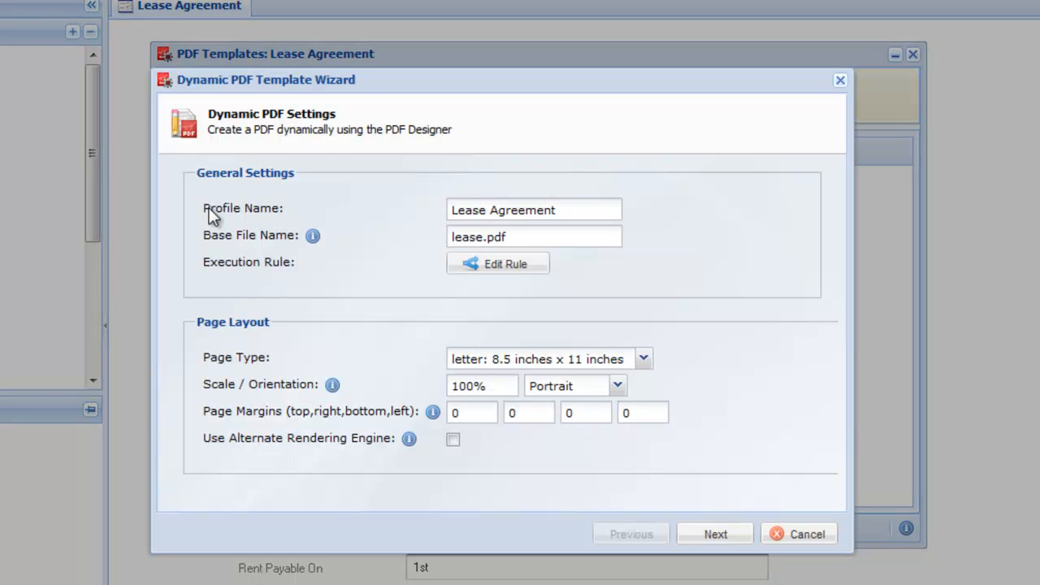
{"action": "mouse_move", "coordinate": [715, 533]}
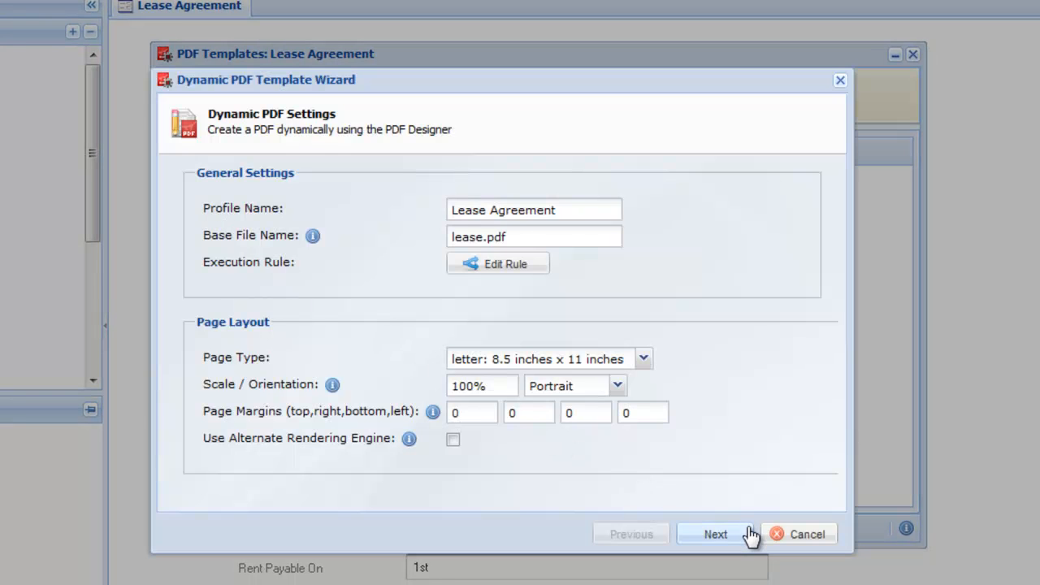
{"action": "left_click", "coordinate": [715, 534]}
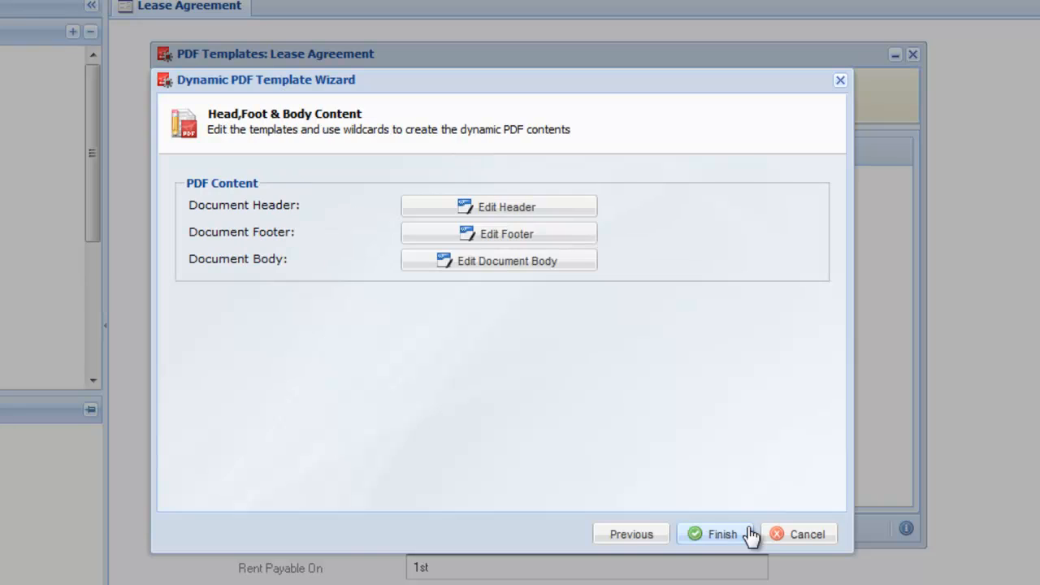
{"action": "mouse_move", "coordinate": [540, 283]}
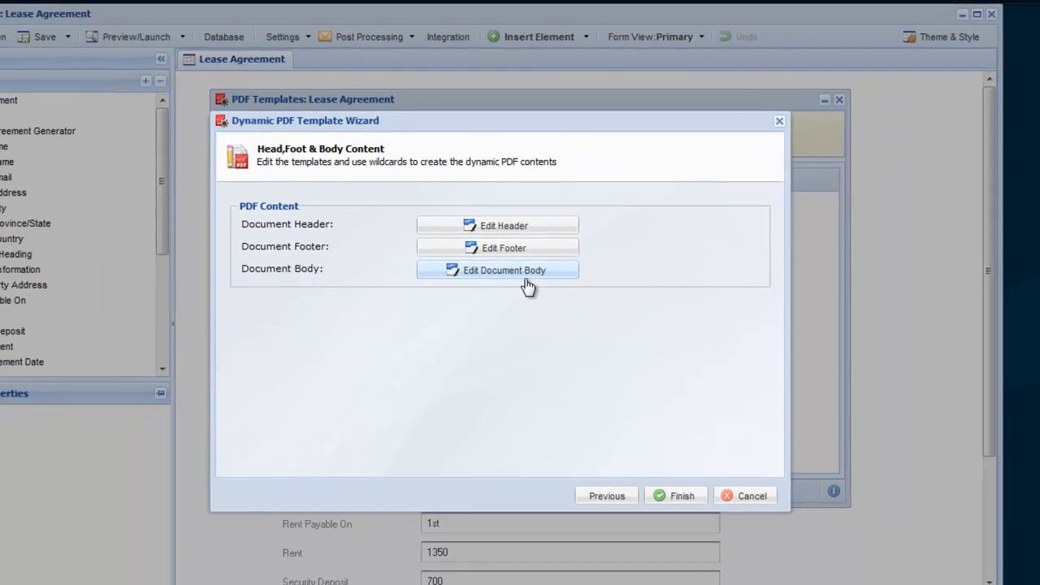
- Insert {{_es_:signer1:initials}} and signature/date wildcards into the lease body and save it
{"action": "left_click", "coordinate": [498, 270]}
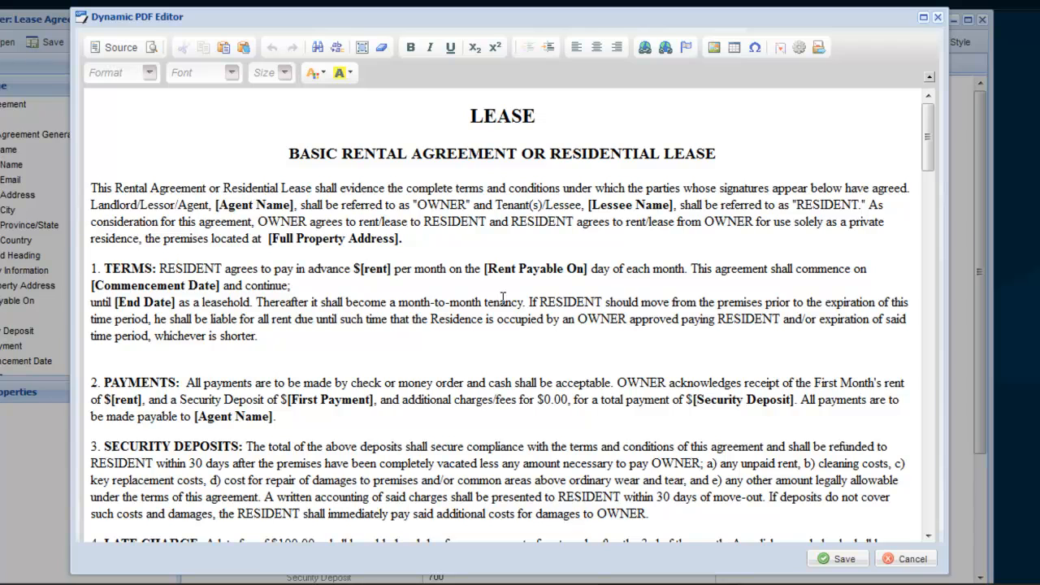
{"action": "scroll", "scroll_direction": "down", "scroll_amount": 3}
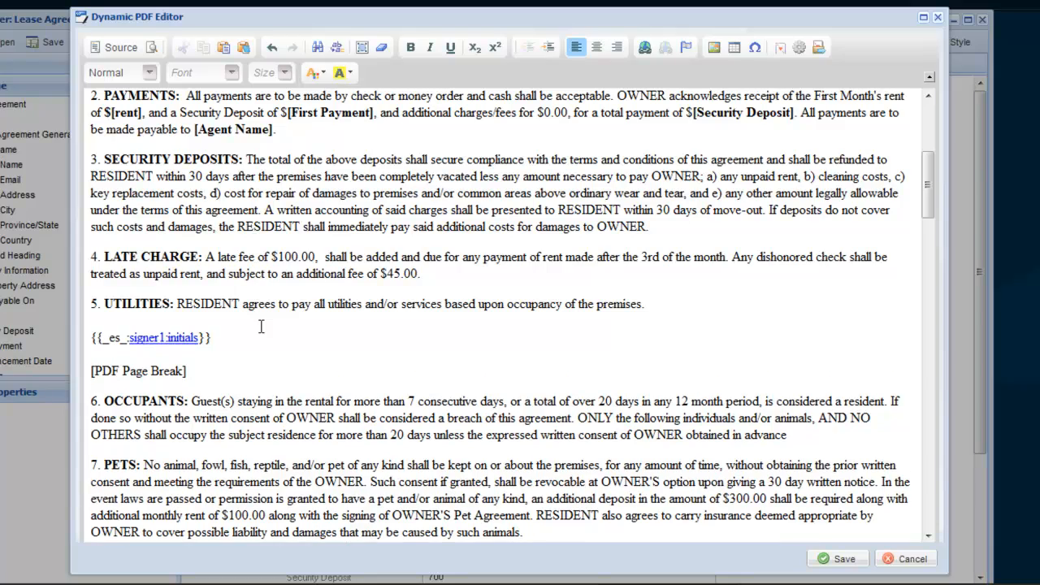
{"action": "scroll", "scroll_direction": "down", "scroll_amount": 3}
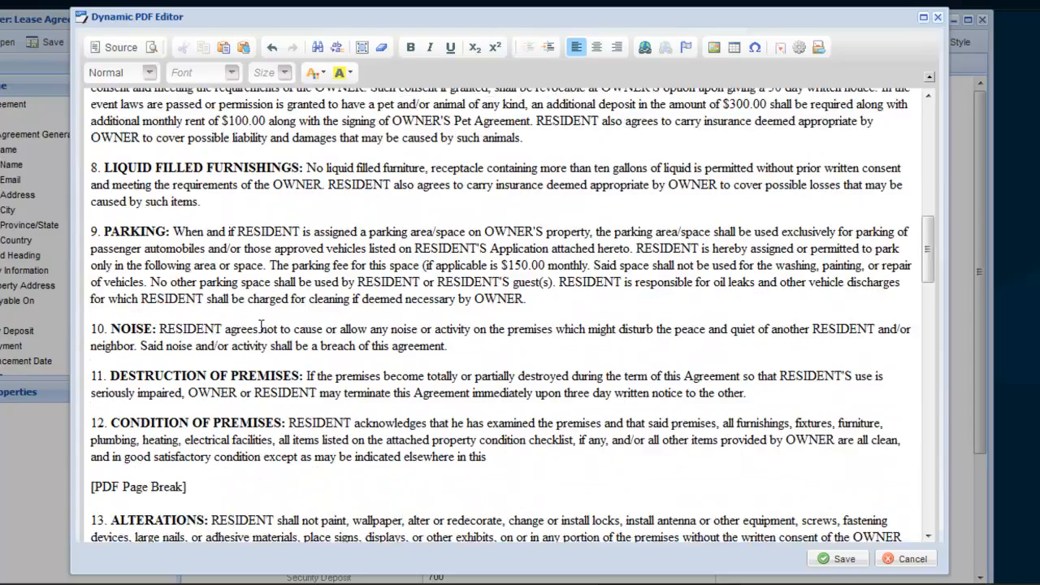
{"action": "scroll", "scroll_direction": "down", "scroll_amount": 3}
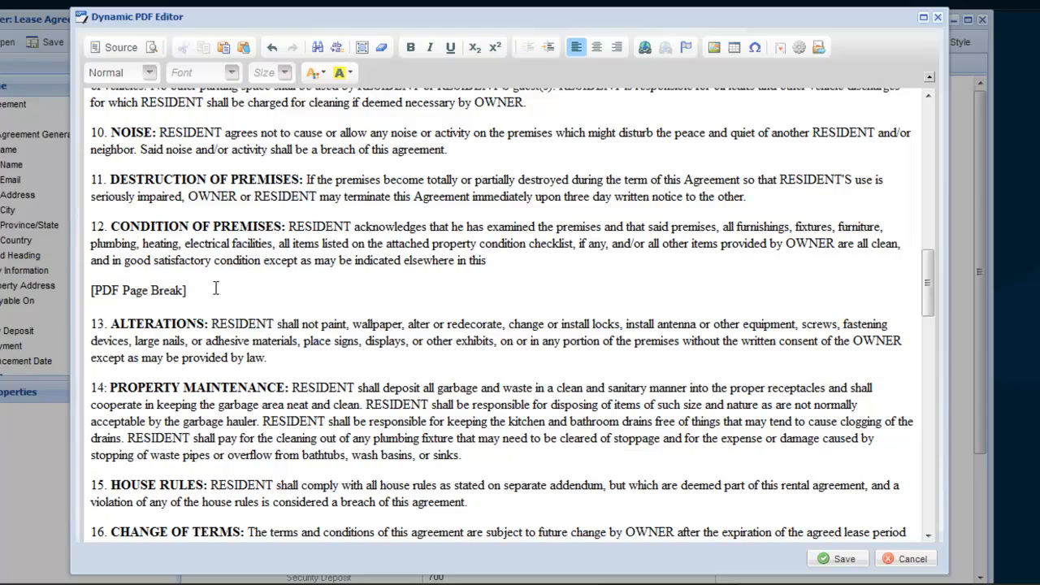
{"action": "scroll", "scroll_direction": "down", "scroll_amount": 3}
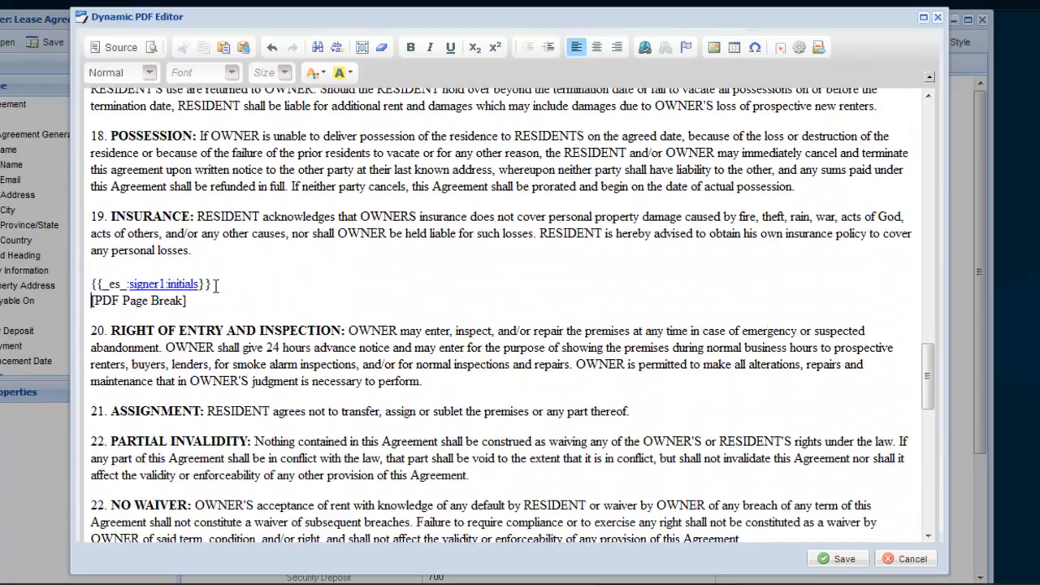
{"action": "scroll", "scroll_direction": "down", "scroll_amount": 3}
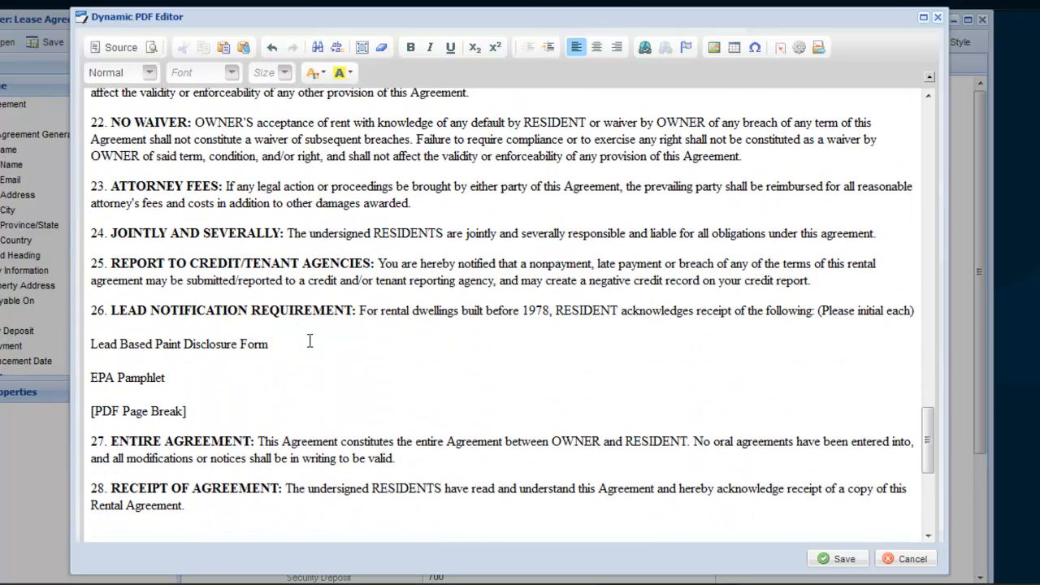
{"action": "type", "text": "{{_es_:signer1:initials}}"}
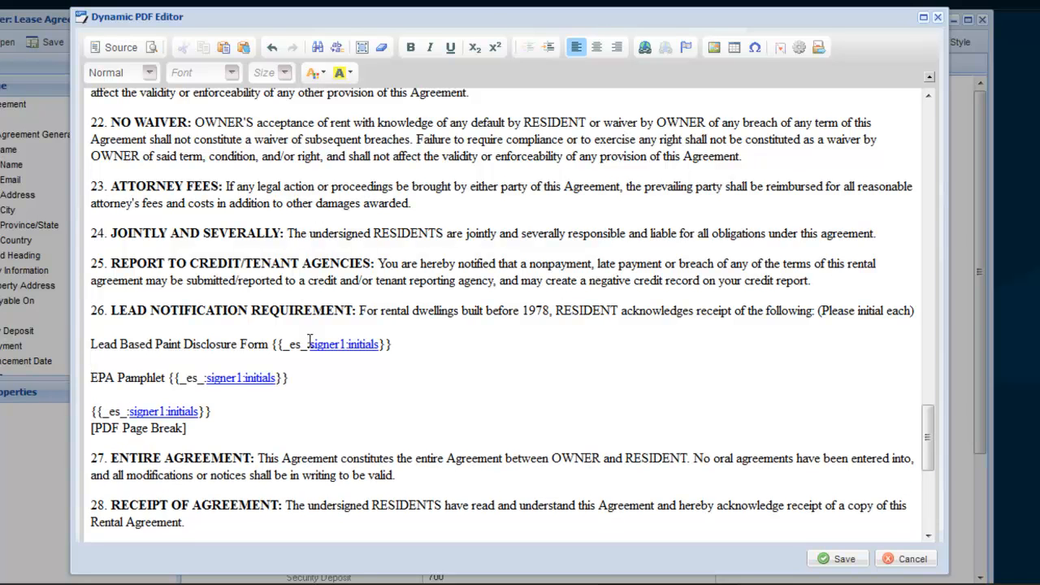
{"action": "scroll", "scroll_direction": "down", "scroll_amount": 3}
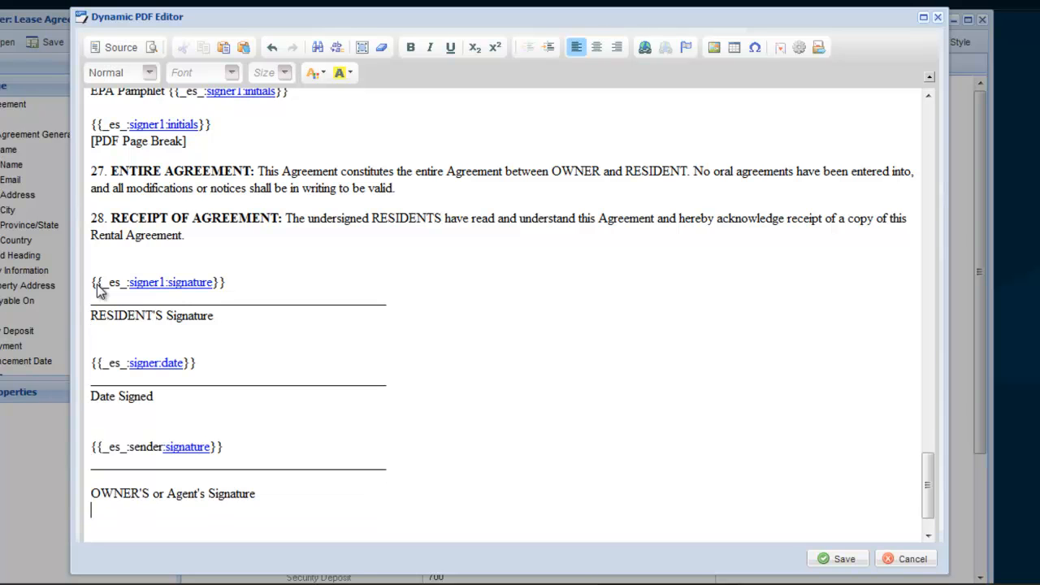
{"action": "scroll", "scroll_direction": "down", "scroll_amount": 3}
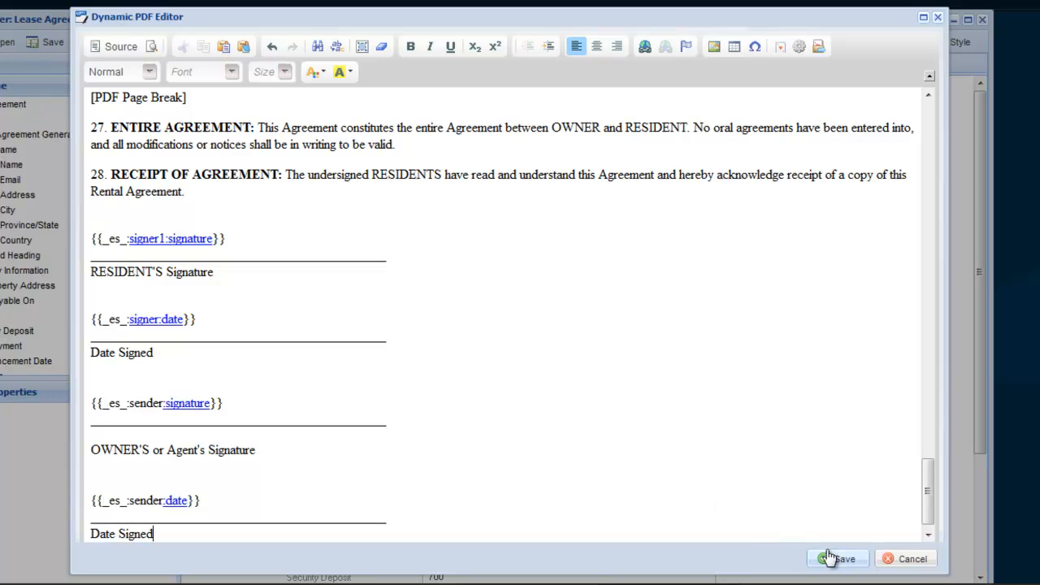
{"action": "left_click", "coordinate": [839, 559]}
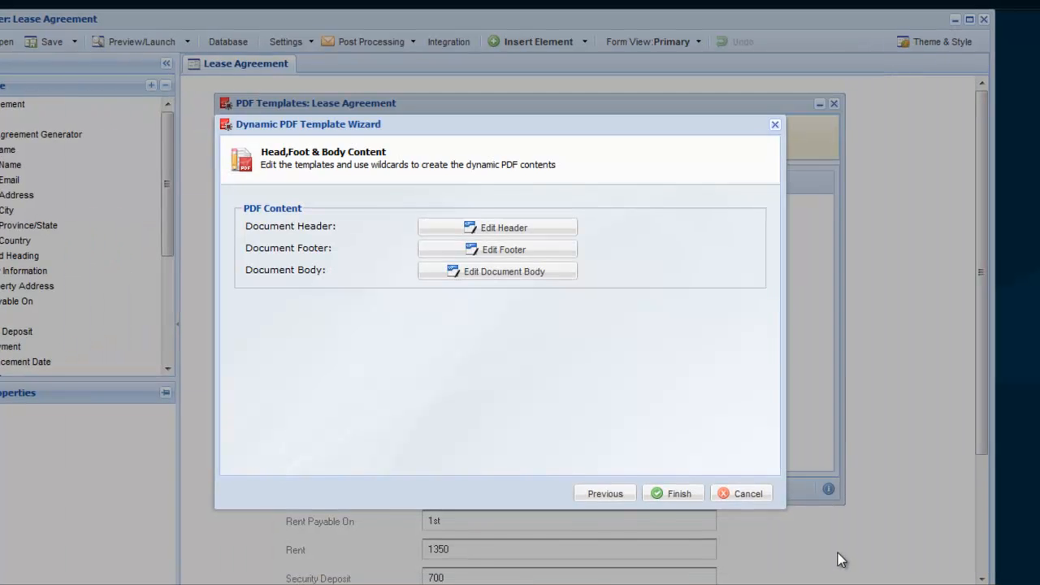
- Finish the wizard so the Lease Agreement PDF template is saved
{"action": "left_click", "coordinate": [673, 494]}
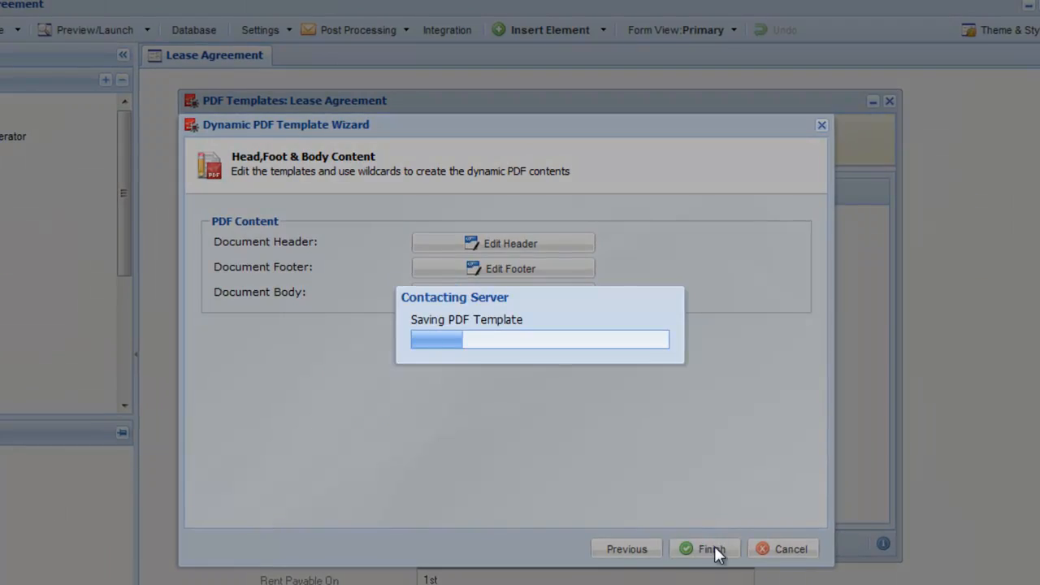
{"action": "left_click", "coordinate": [705, 550]}
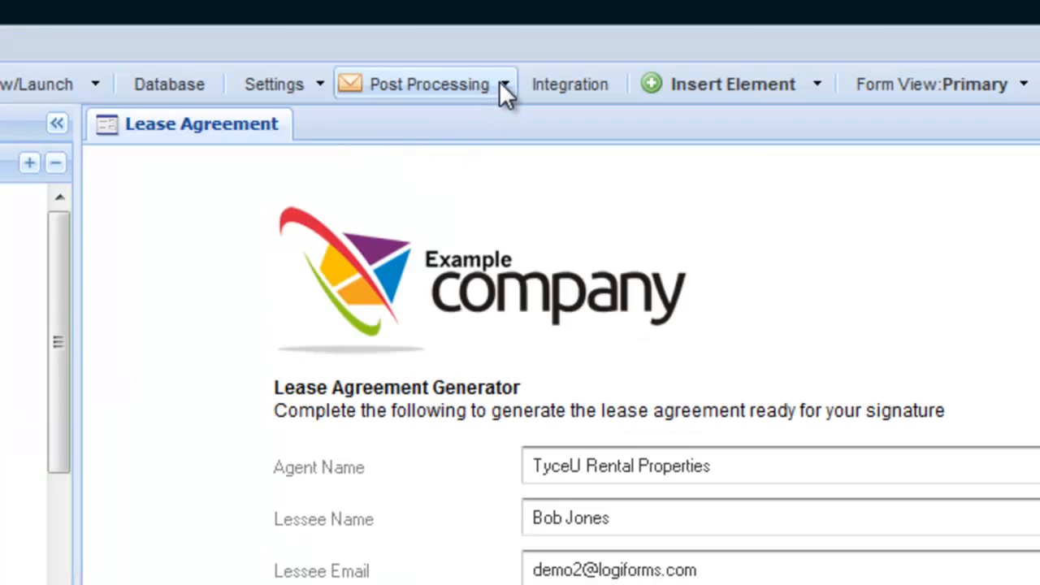
- Start a new electronic signature profile from Post Processing > Electronic Signatures
{"action": "left_click", "coordinate": [430, 84]}
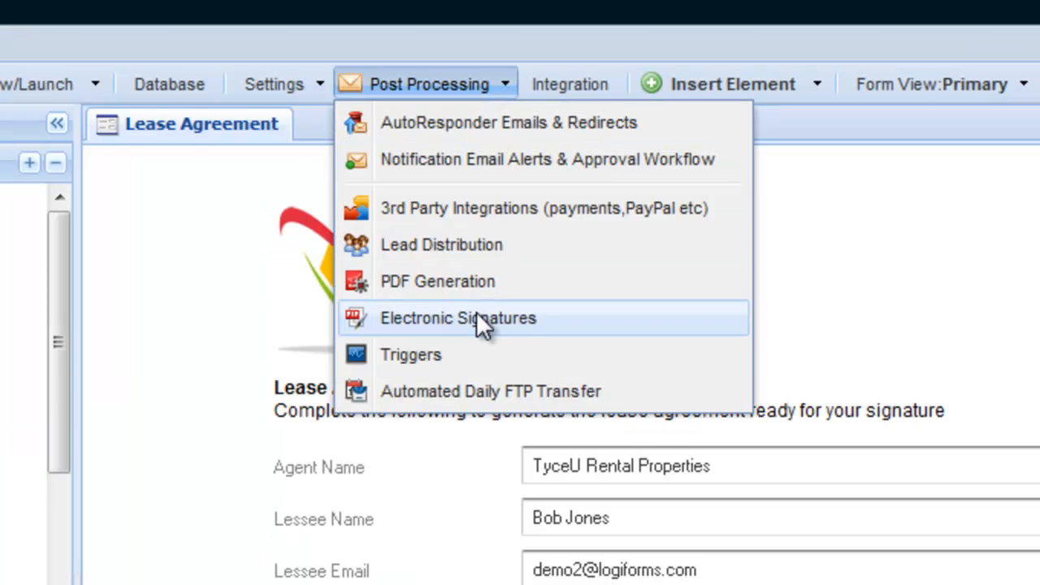
{"action": "left_click", "coordinate": [459, 317]}
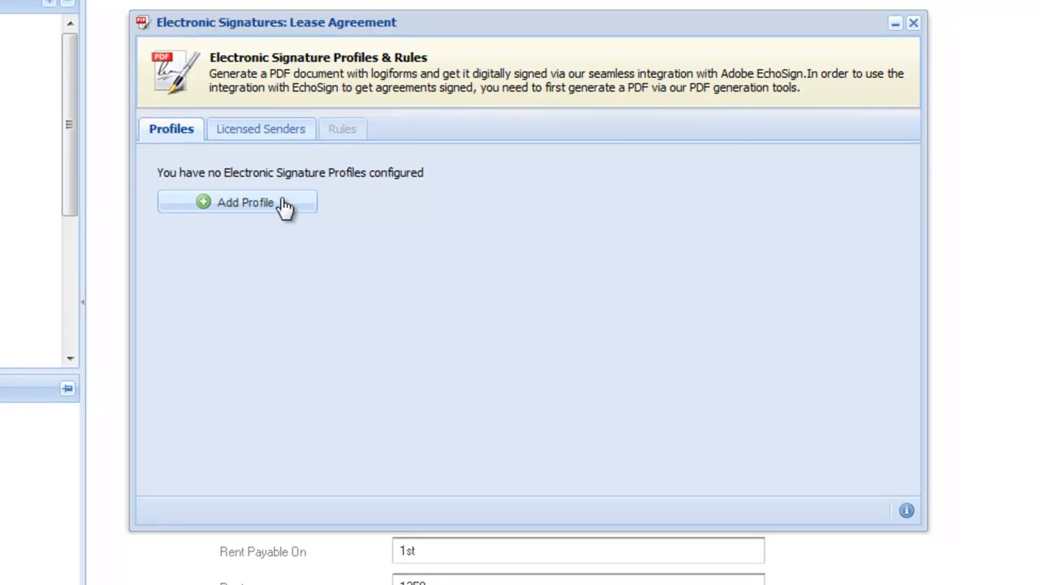
{"action": "left_click", "coordinate": [244, 201]}
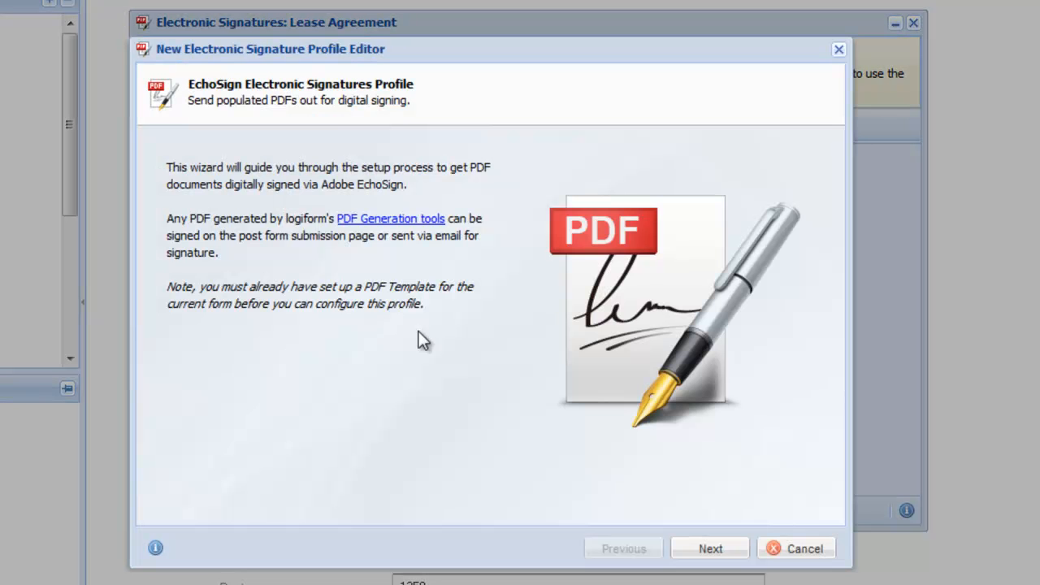
{"action": "left_click", "coordinate": [709, 550]}
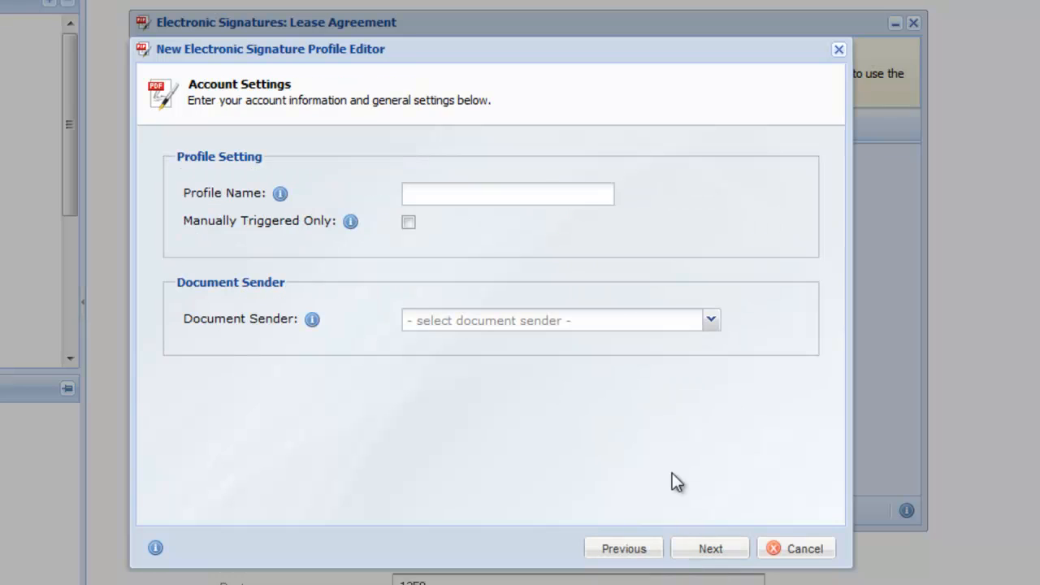
{"action": "type", "text": "Lease Agreement"}
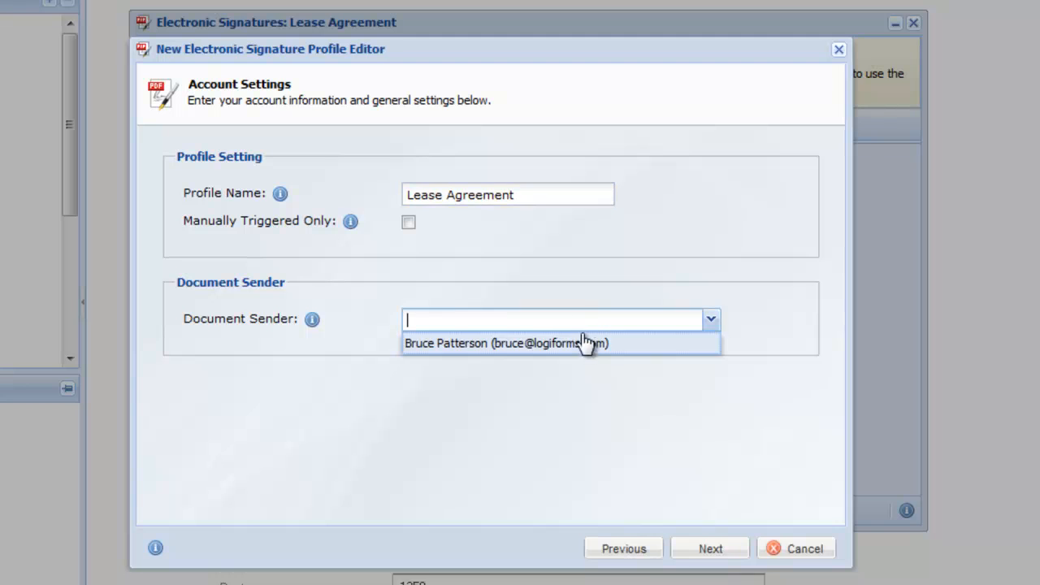
{"action": "left_click", "coordinate": [504, 343]}
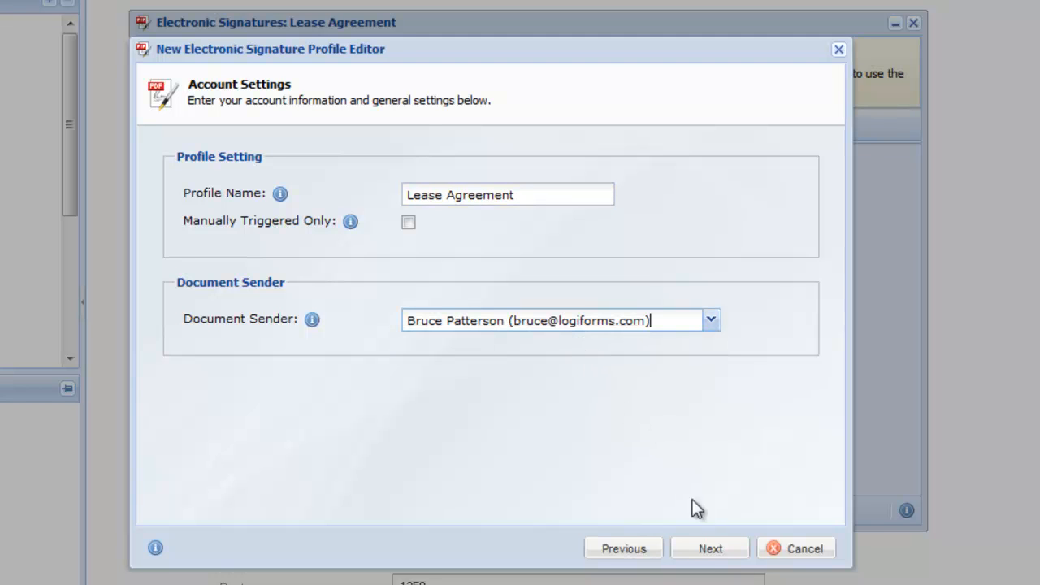
{"action": "left_click", "coordinate": [709, 549]}
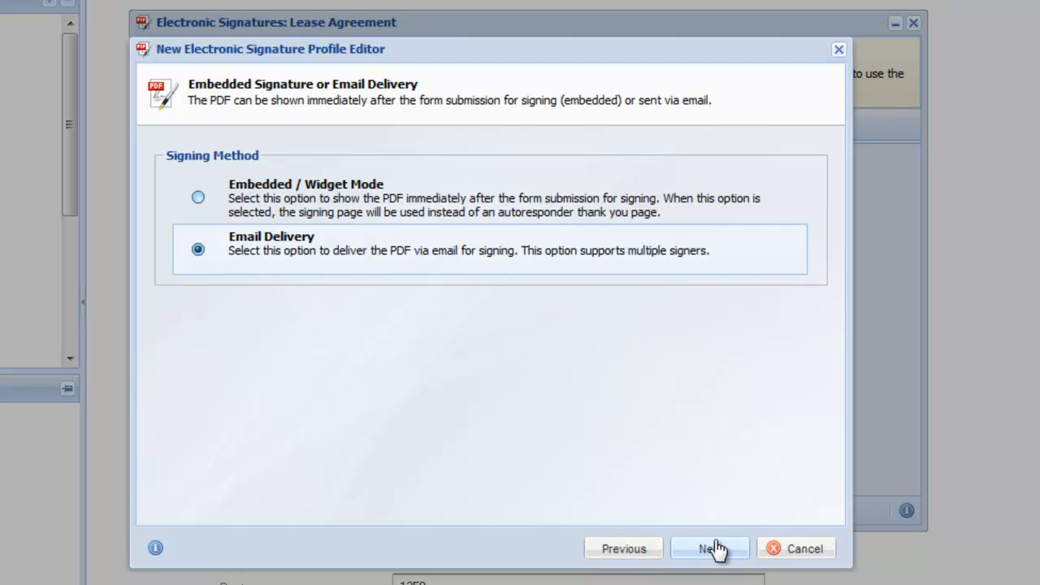
- Choose Embedded / Widget Mode signing and name the agreement Lease Agreement
{"action": "left_click", "coordinate": [199, 198]}
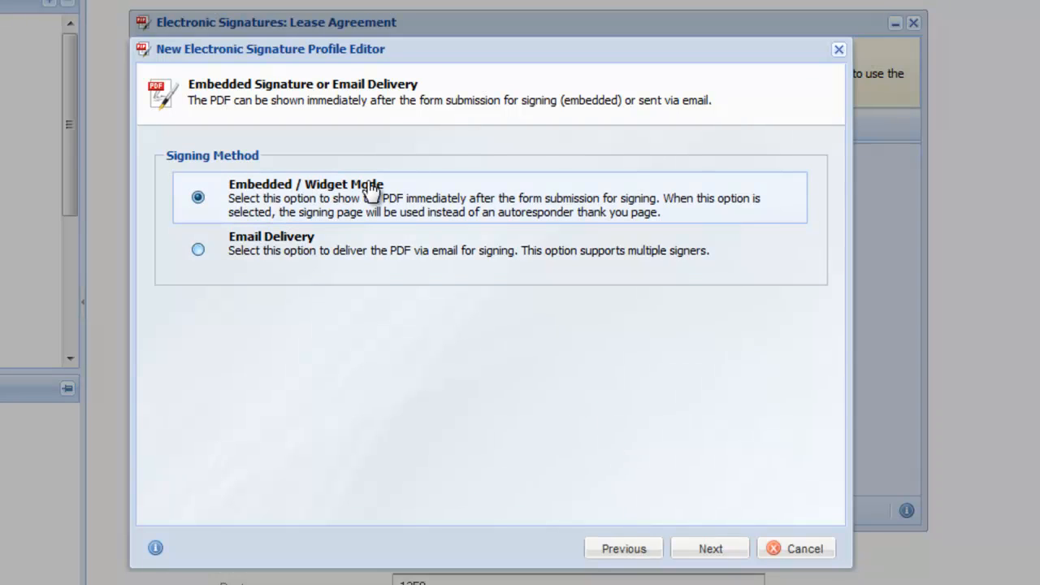
{"action": "left_click", "coordinate": [709, 549]}
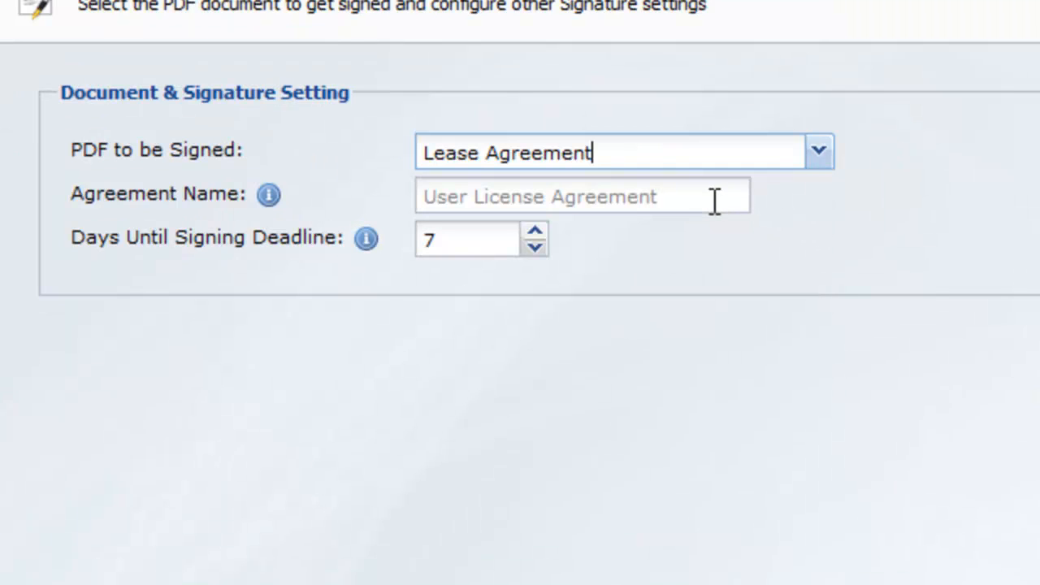
{"action": "type", "text": "Lease"}
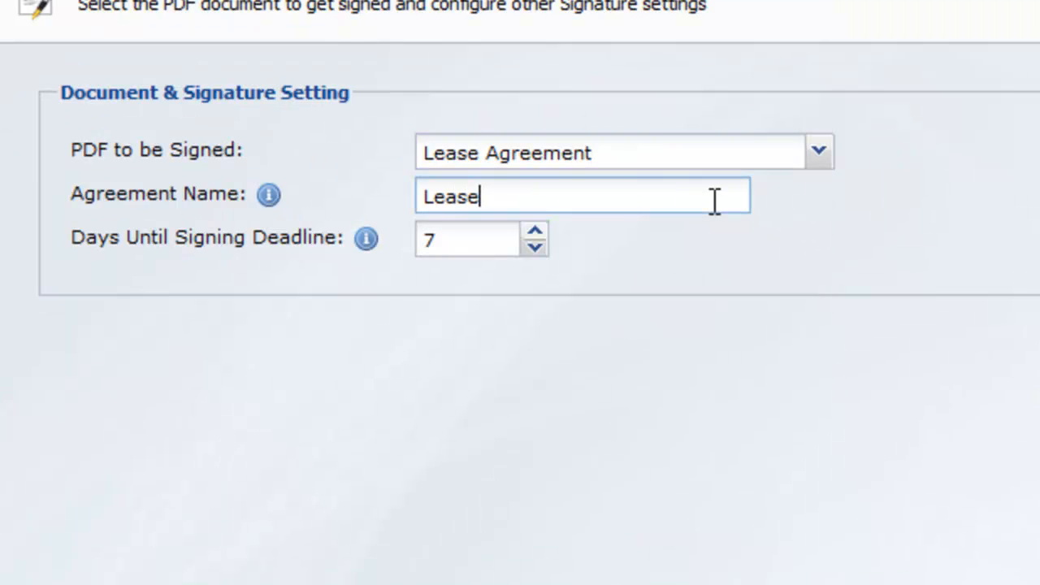
{"action": "type", "text": "Agreement"}
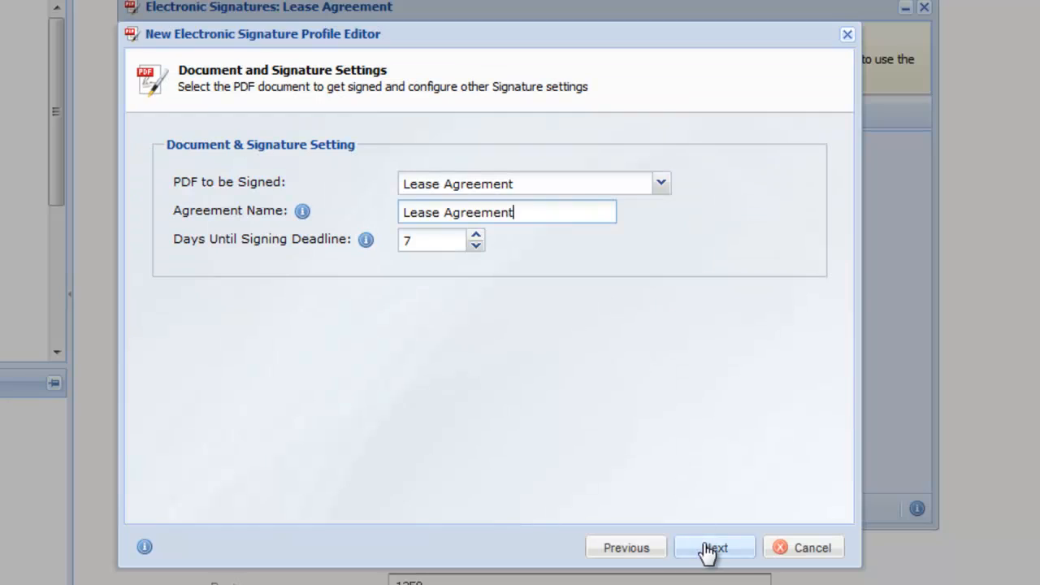
{"action": "left_click", "coordinate": [713, 546]}
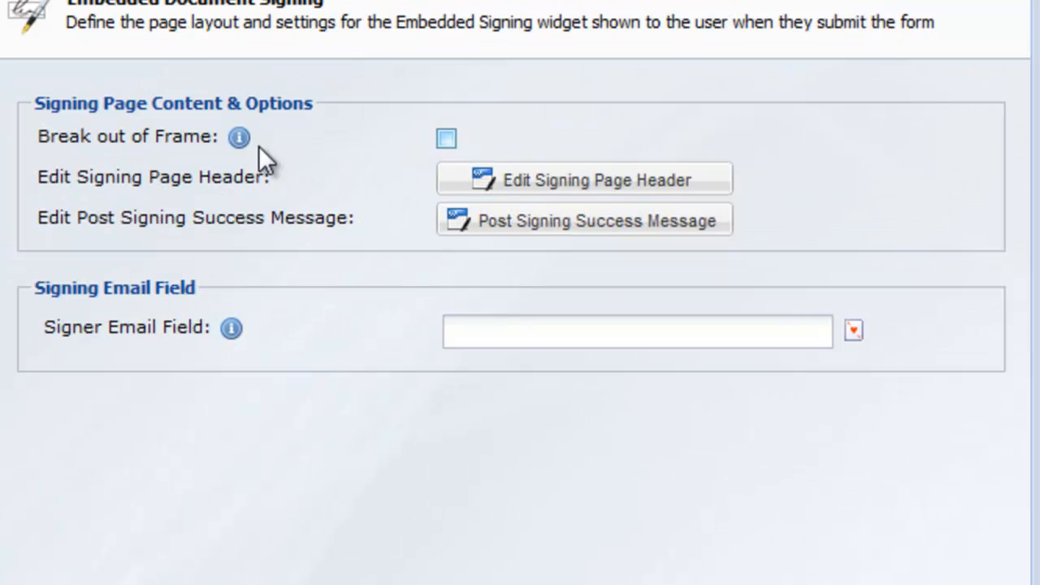
{"action": "mouse_move", "coordinate": [239, 137]}
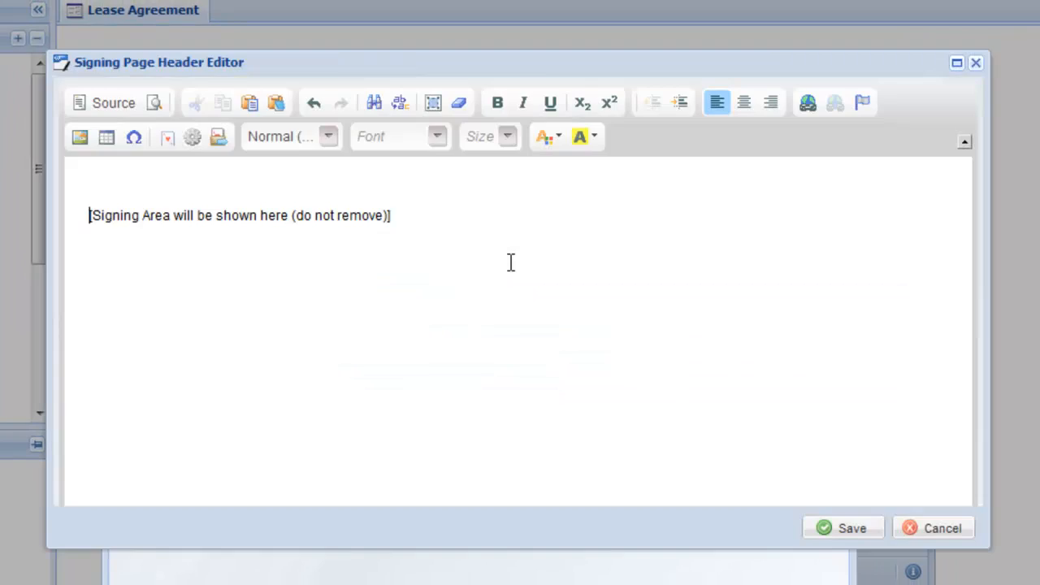
- Insert the Example company logo from My Shared Media above the signing area and save the header
{"action": "key", "text": "Enter"}
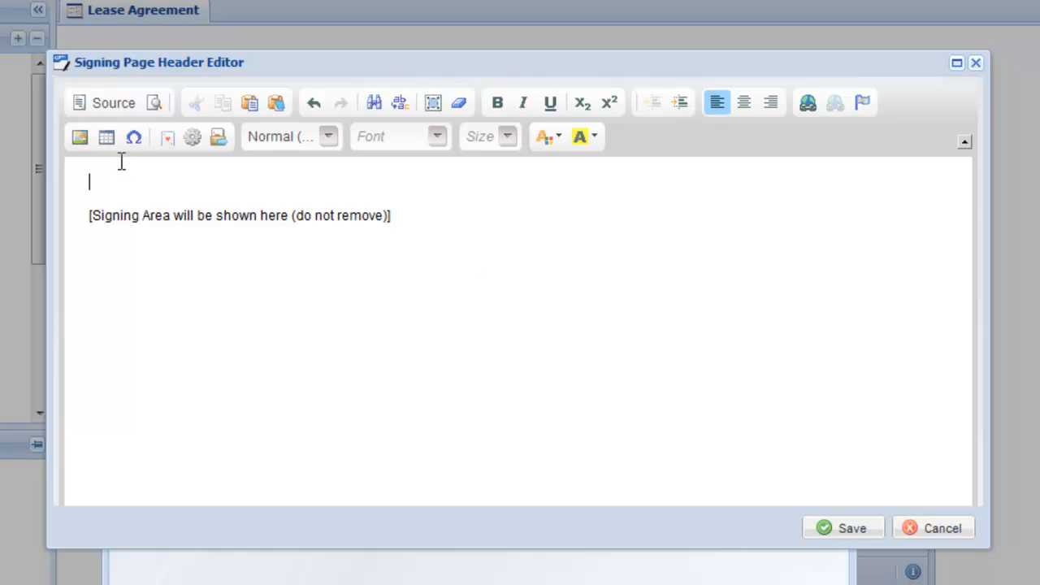
{"action": "left_click", "coordinate": [78, 136]}
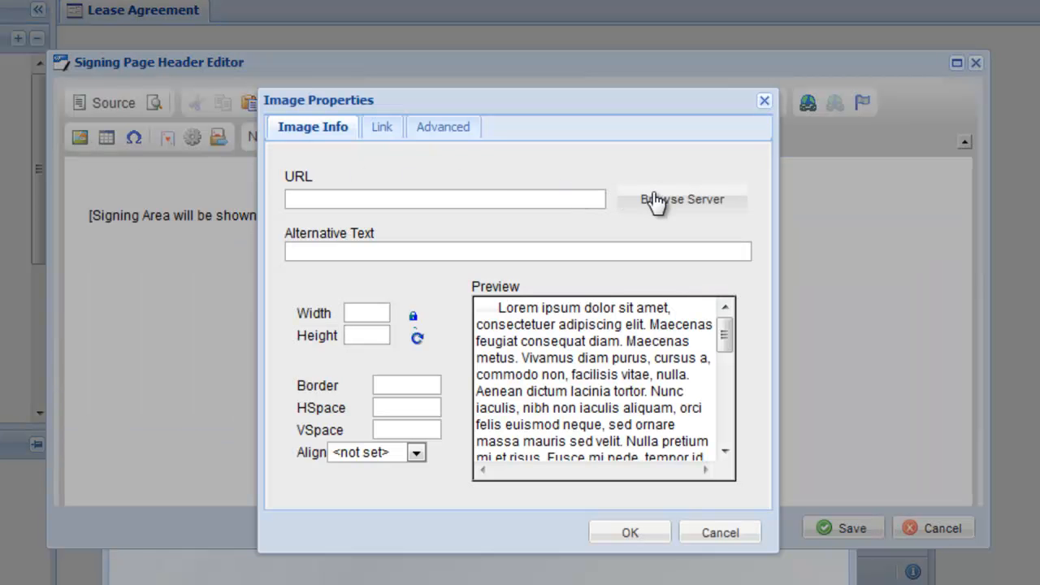
{"action": "left_click", "coordinate": [681, 198]}
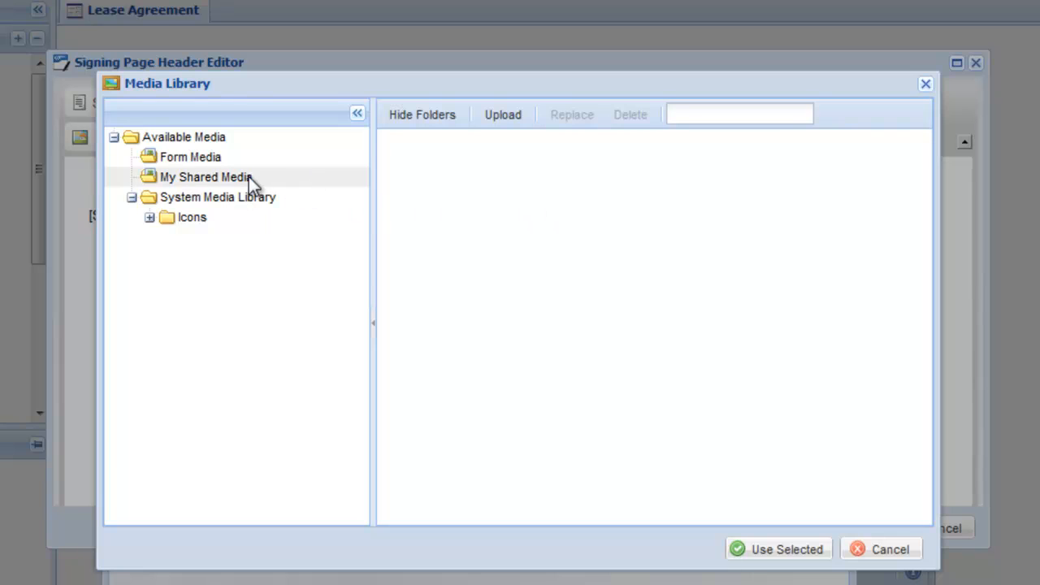
{"action": "left_click", "coordinate": [205, 176]}
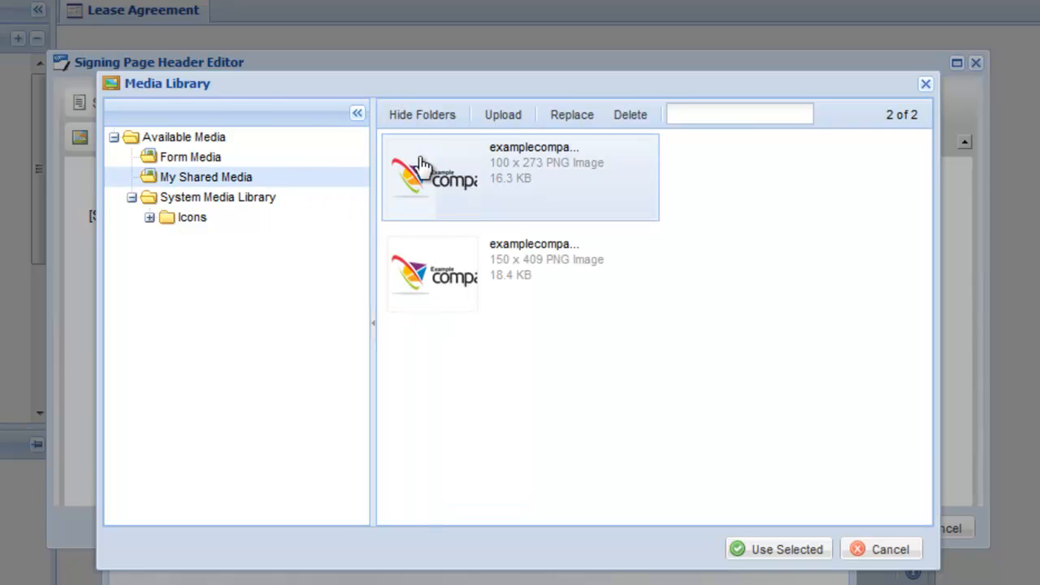
{"action": "left_click", "coordinate": [777, 549]}
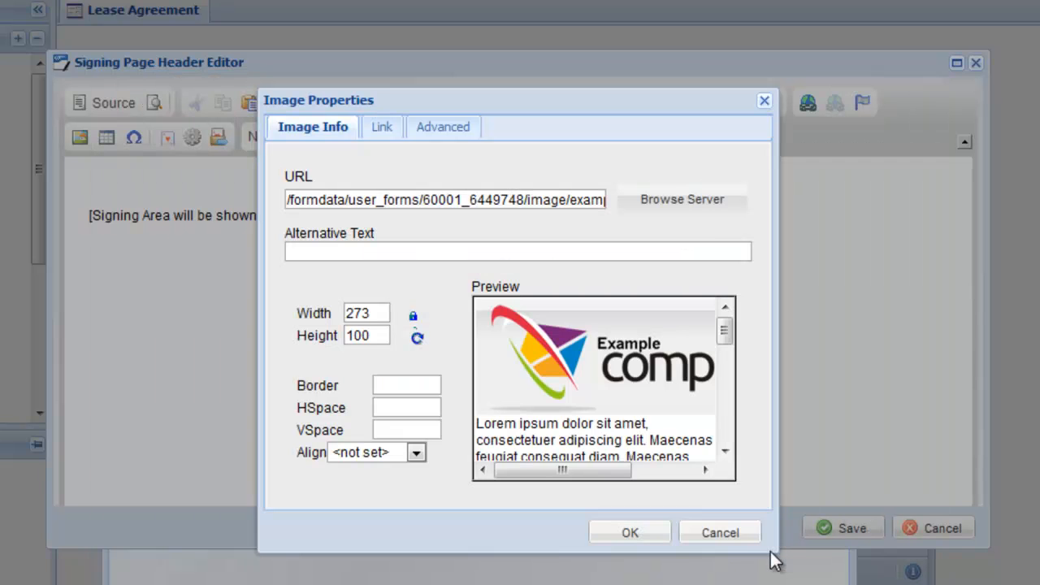
{"action": "left_click", "coordinate": [629, 533]}
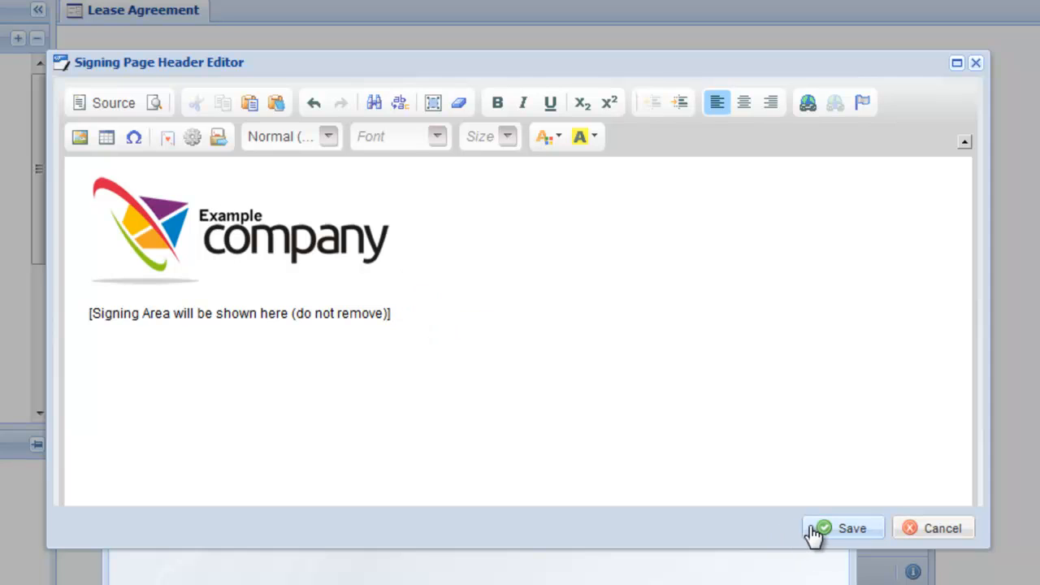
{"action": "left_click", "coordinate": [842, 528]}
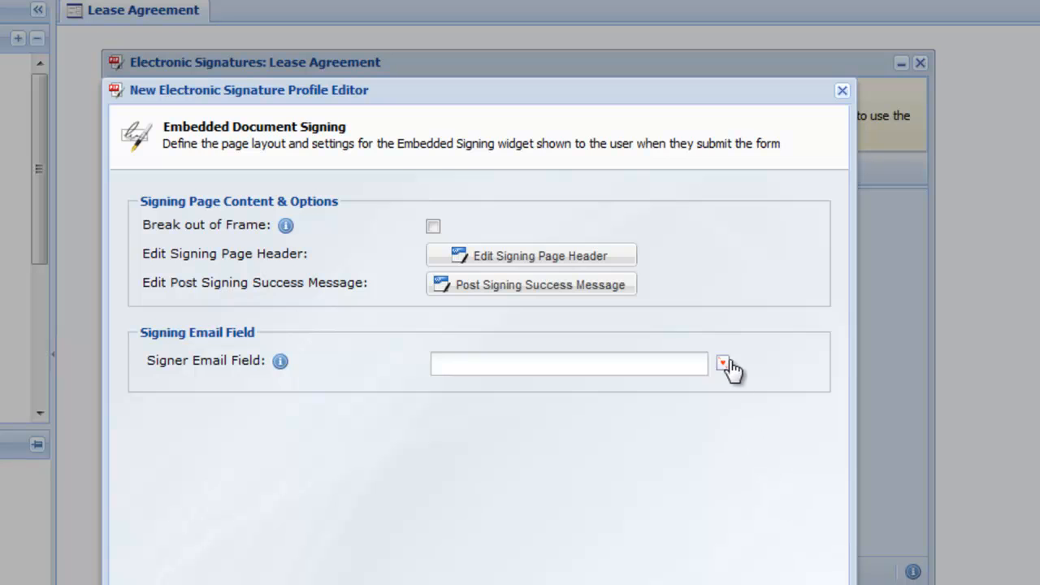
- Use the [Lessee Email] wildcard as the signer email and continue to security options
{"action": "left_click", "coordinate": [723, 364]}
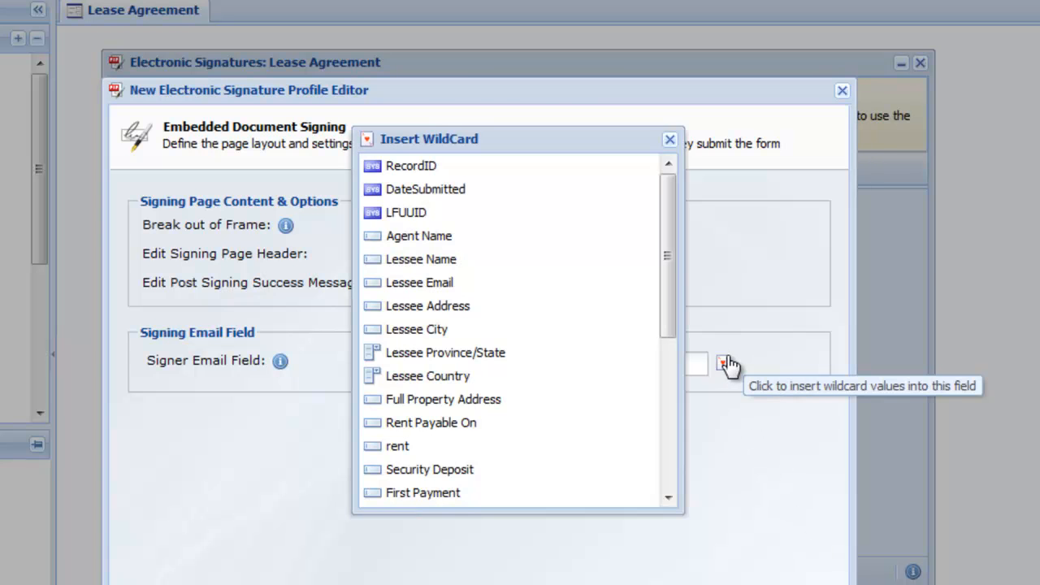
{"action": "left_click", "coordinate": [419, 283]}
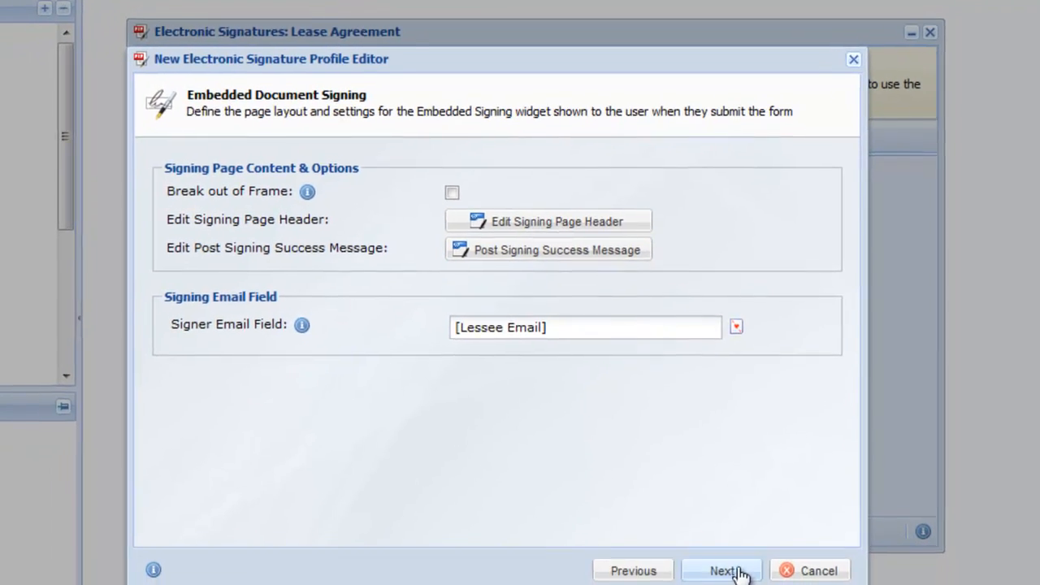
{"action": "left_click", "coordinate": [722, 570]}
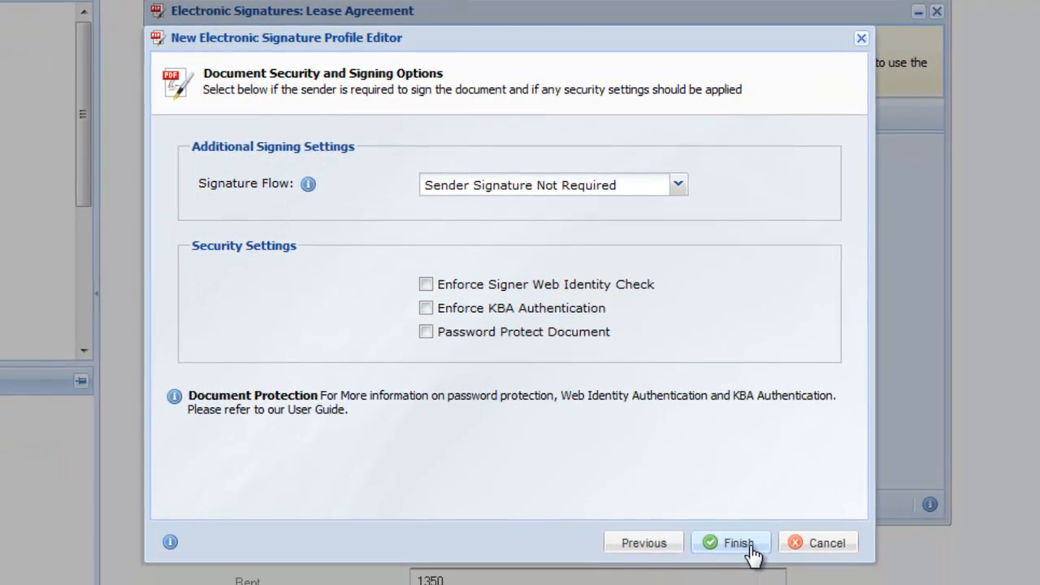
- Set Signature Flow to Sender Signs Last and finish the signature profile
{"action": "left_click", "coordinate": [677, 185]}
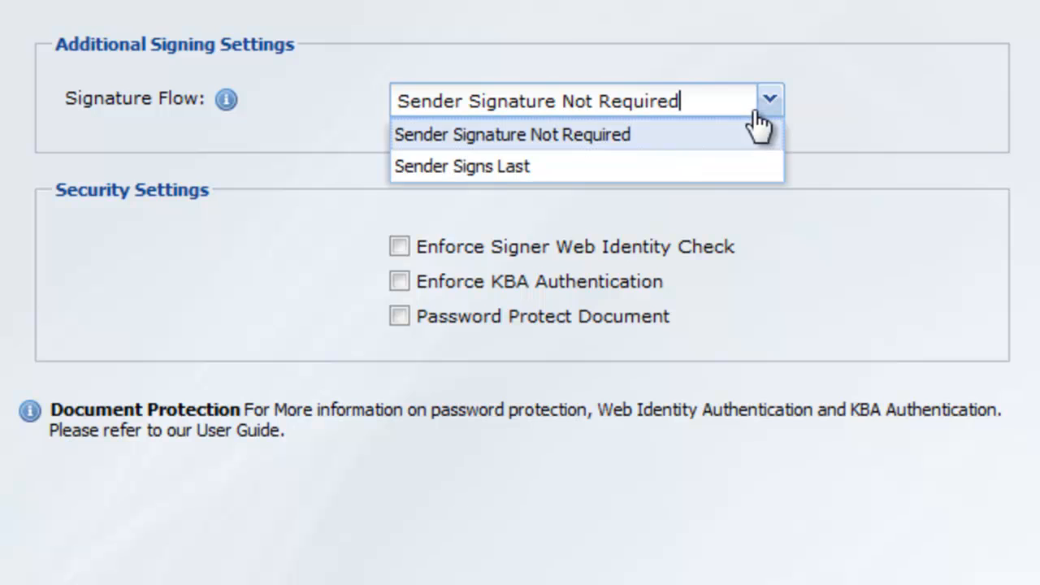
{"action": "left_click", "coordinate": [462, 166]}
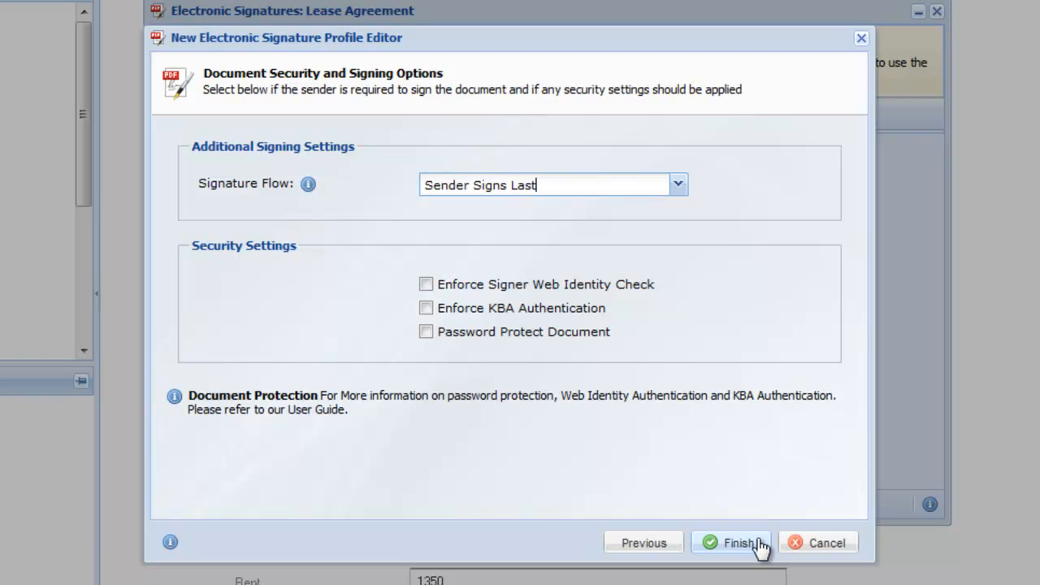
{"action": "left_click", "coordinate": [735, 543]}
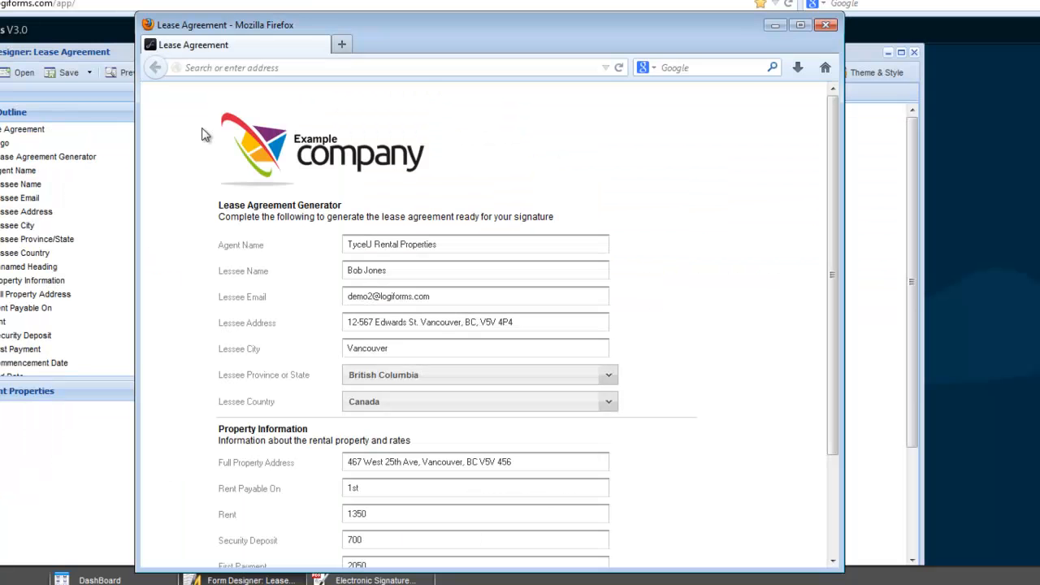
- Submit the filled form with Submit And Generate Lease Agreement
{"action": "scroll", "scroll_direction": "down", "scroll_amount": 3}
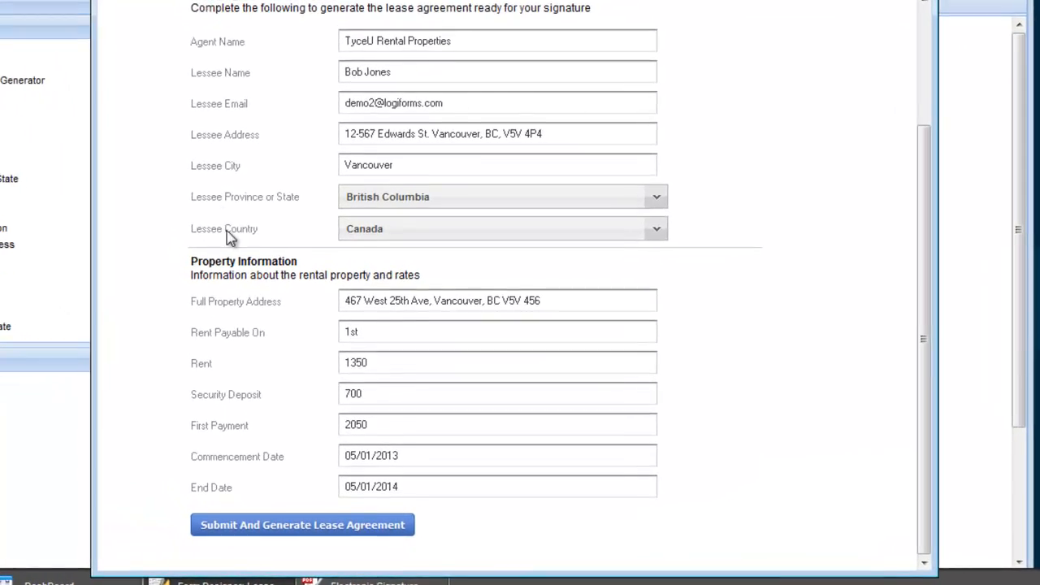
{"action": "left_click", "coordinate": [302, 524]}
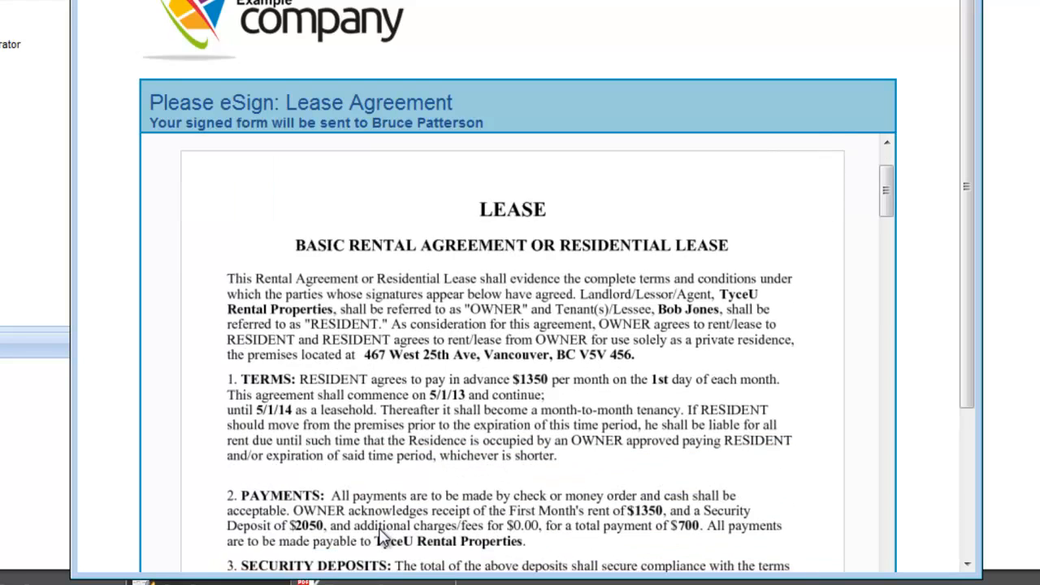
- Enter initials DEMO in the initials field and apply them to the lease
{"action": "left_click", "coordinate": [298, 422]}
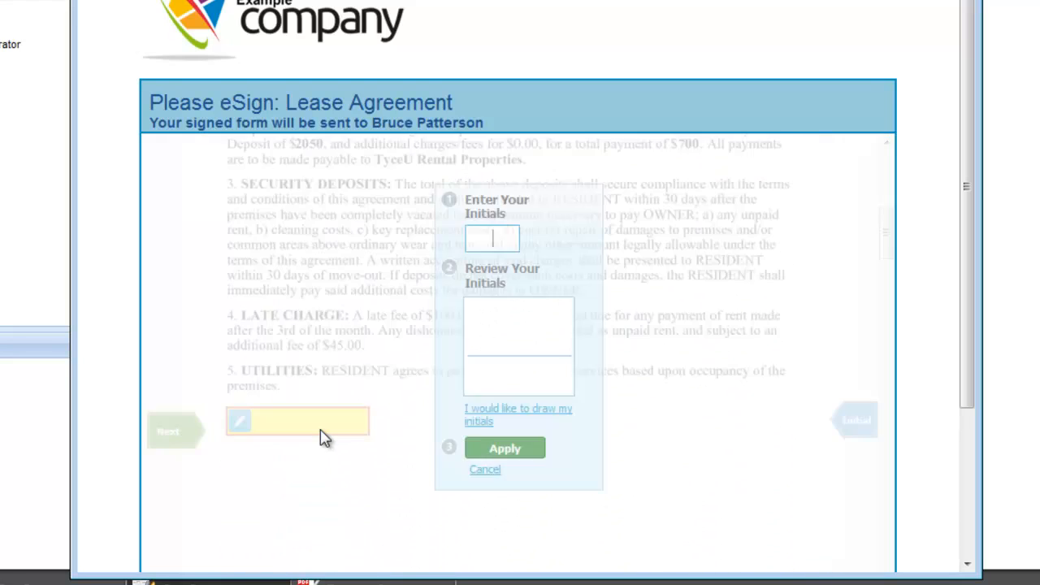
{"action": "type", "text": "DEMO"}
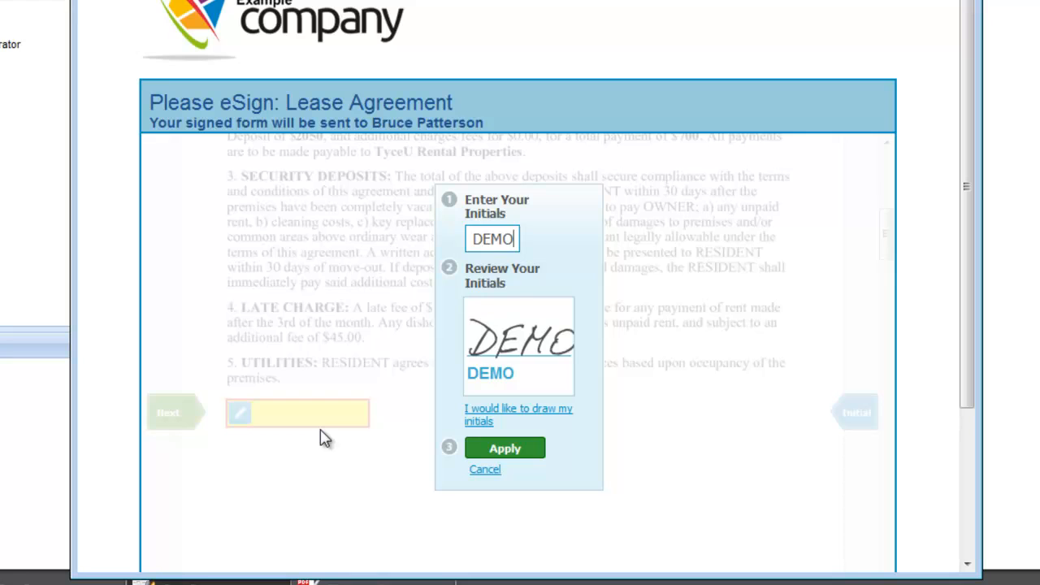
{"action": "left_click", "coordinate": [504, 449]}
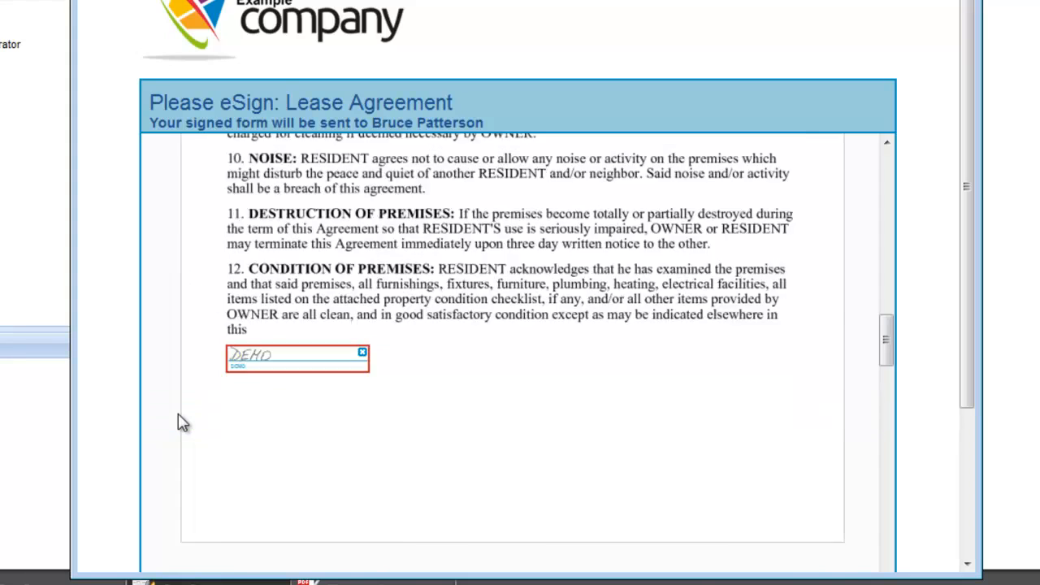
{"action": "scroll", "scroll_direction": "down", "scroll_amount": 3}
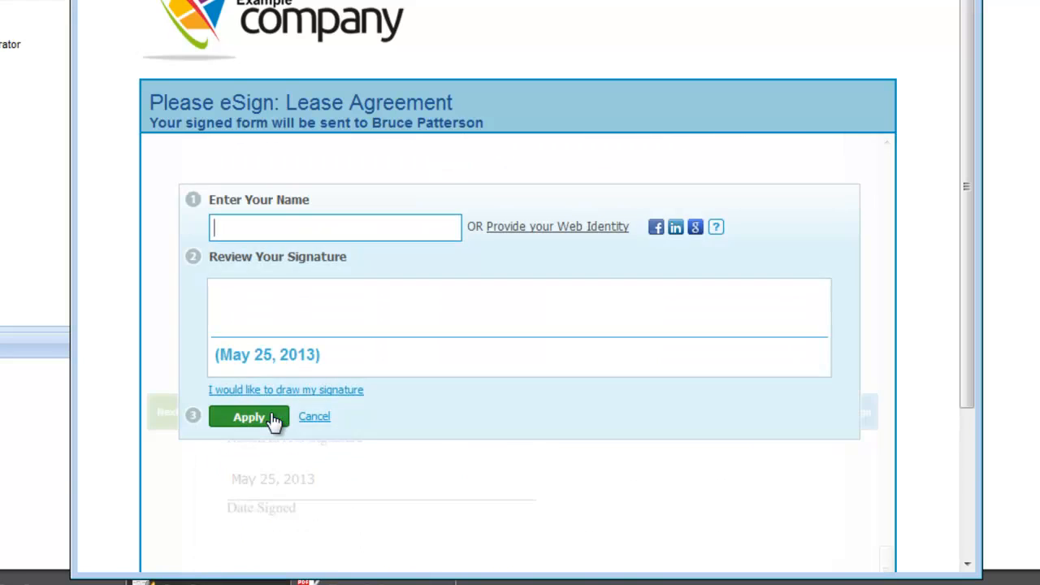
- Draw the resident's signature freehand with name 'Demo', apply it and proceed to eSign
{"action": "left_click", "coordinate": [286, 390]}
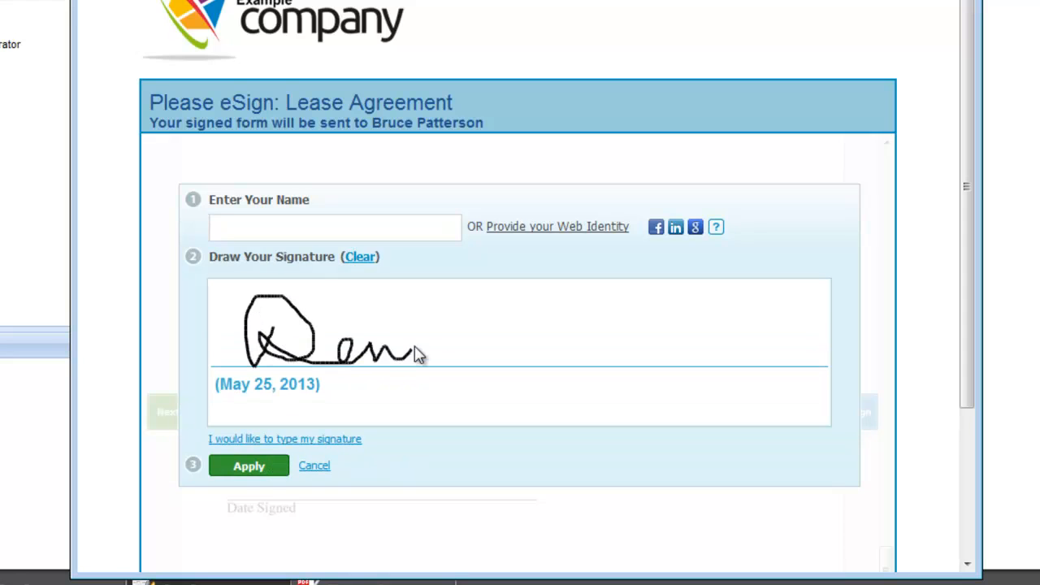
{"action": "left_click_drag", "start_coordinate": [415, 354], "coordinate": [549, 282]}
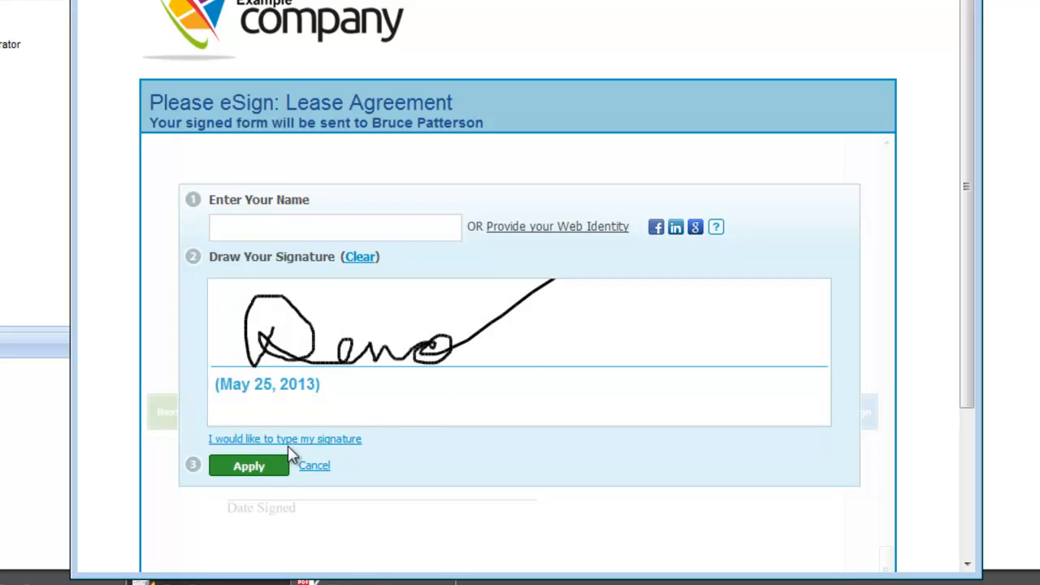
{"action": "type", "text": "Demo"}
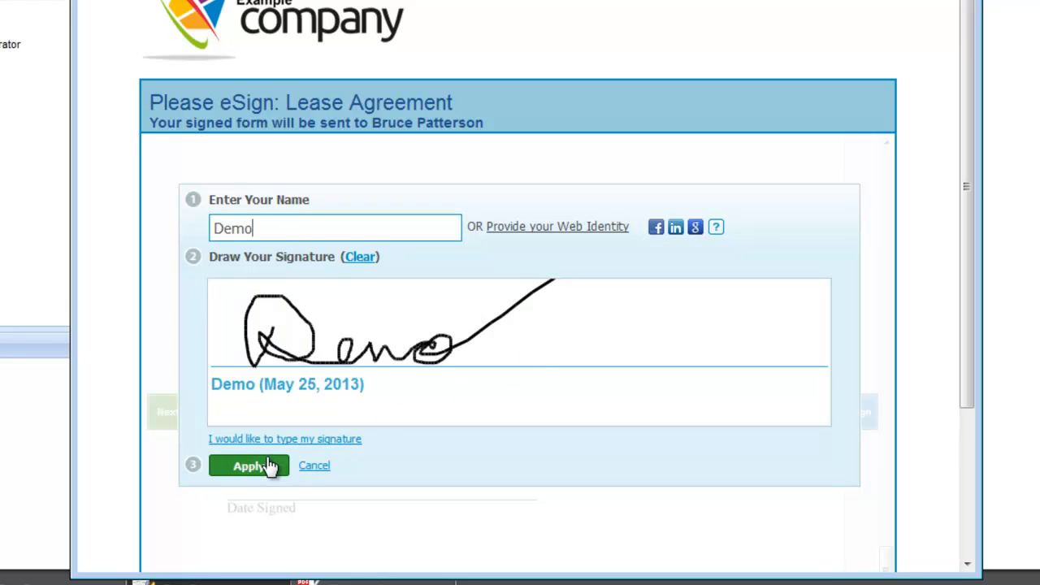
{"action": "left_click", "coordinate": [248, 465]}
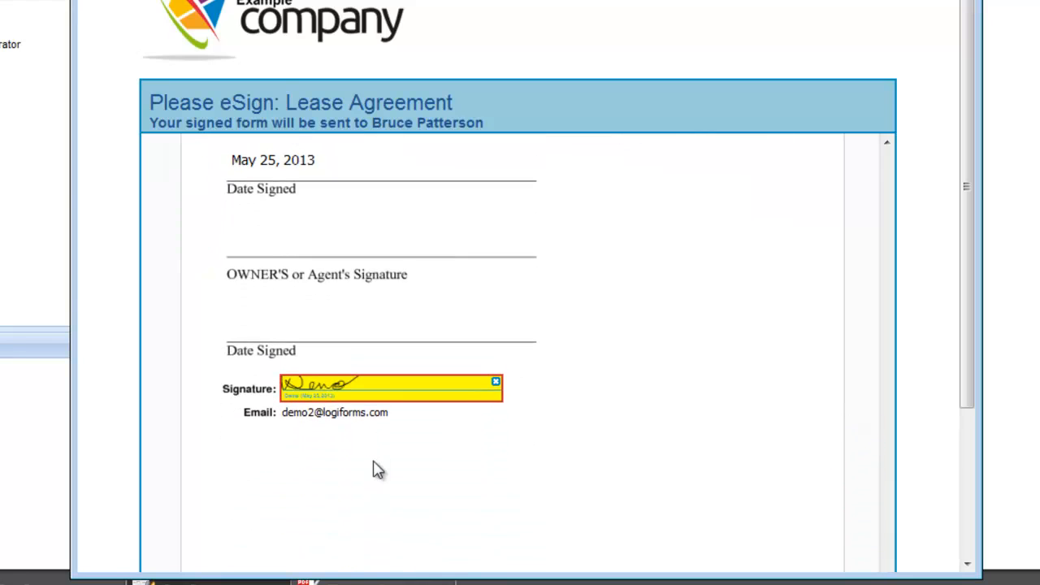
{"action": "scroll", "scroll_direction": "down", "scroll_amount": 3}
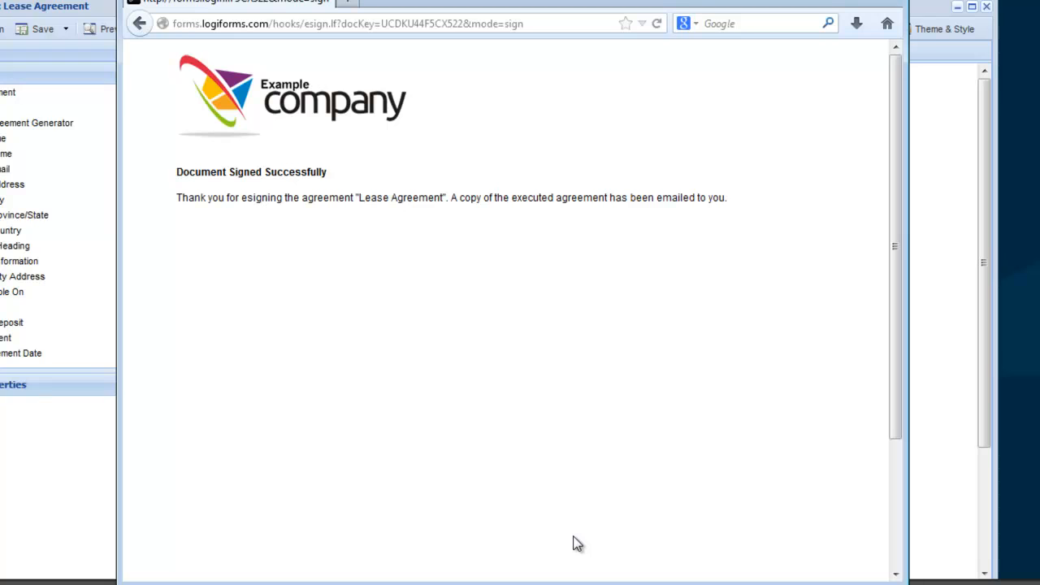
{"action": "mouse_move", "coordinate": [390, 405]}
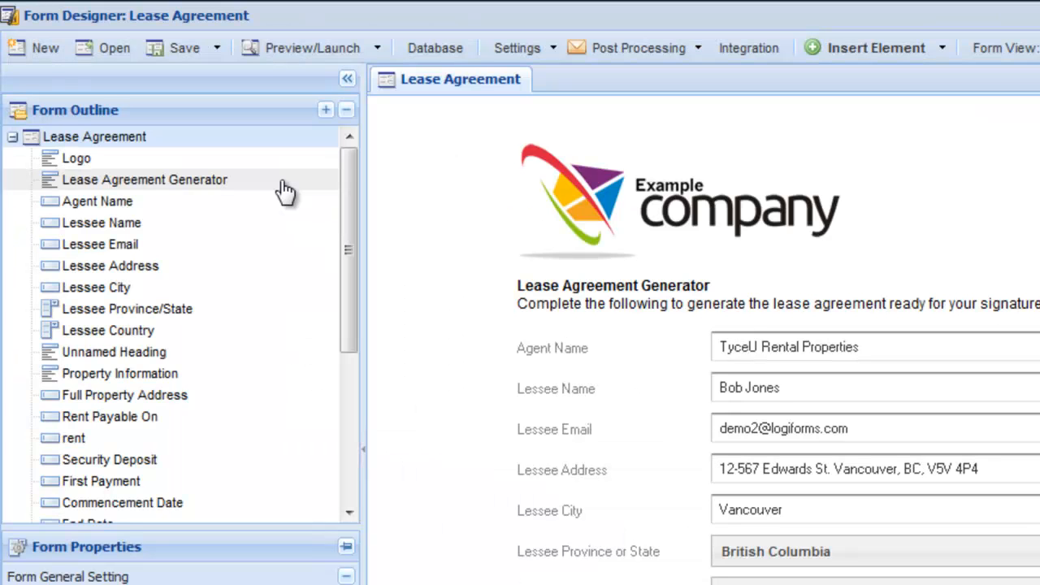
- View the ESIGNED submission record and open its signed lease PDF in Adobe Reader
{"action": "left_click", "coordinate": [436, 47]}
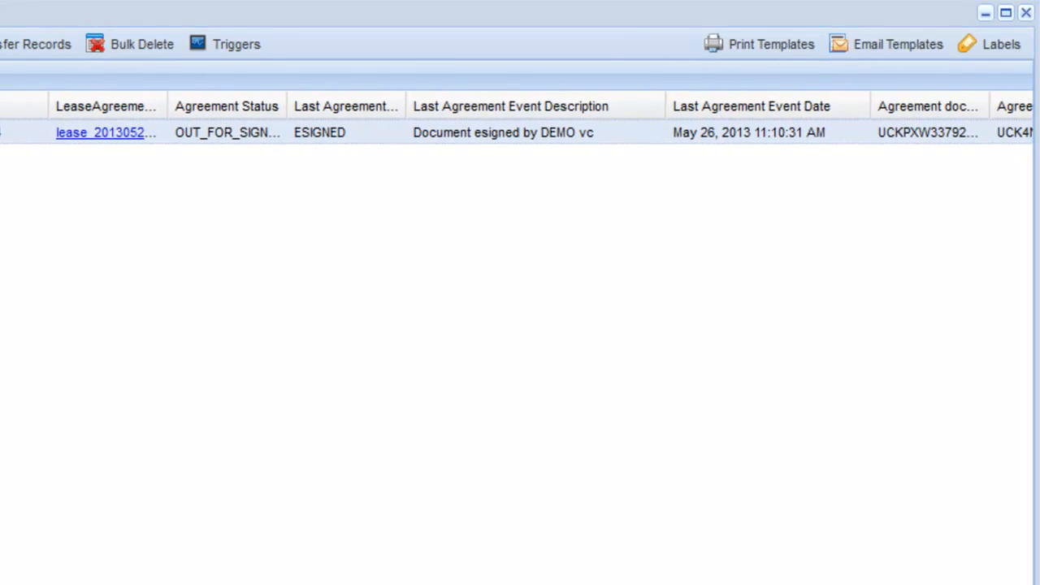
{"action": "left_click_drag", "start_coordinate": [409, 148], "coordinate": [643, 148]}
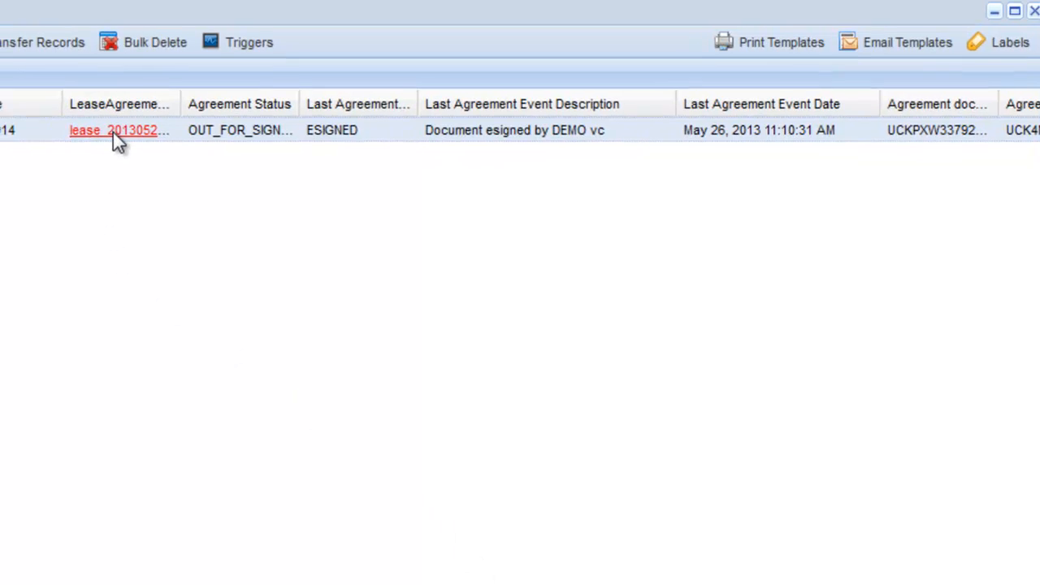
{"action": "left_click", "coordinate": [117, 130]}
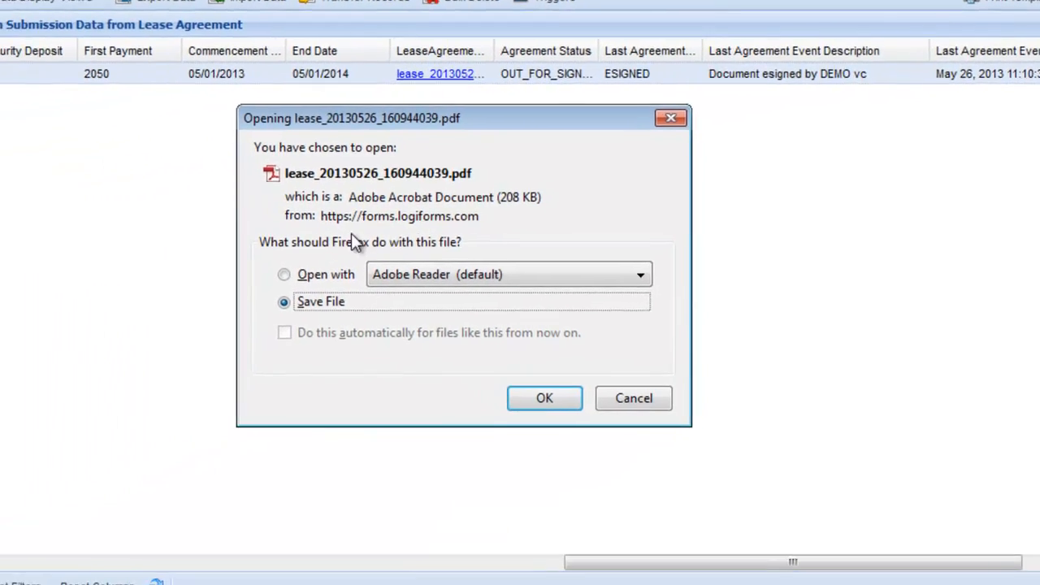
{"action": "left_click", "coordinate": [545, 398]}
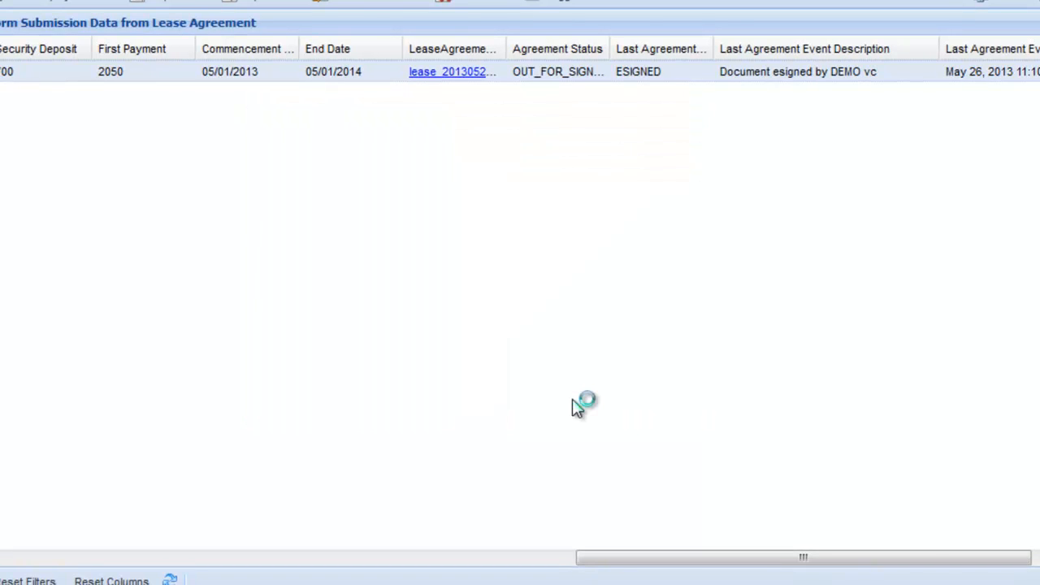
{"action": "left_click", "coordinate": [452, 71]}
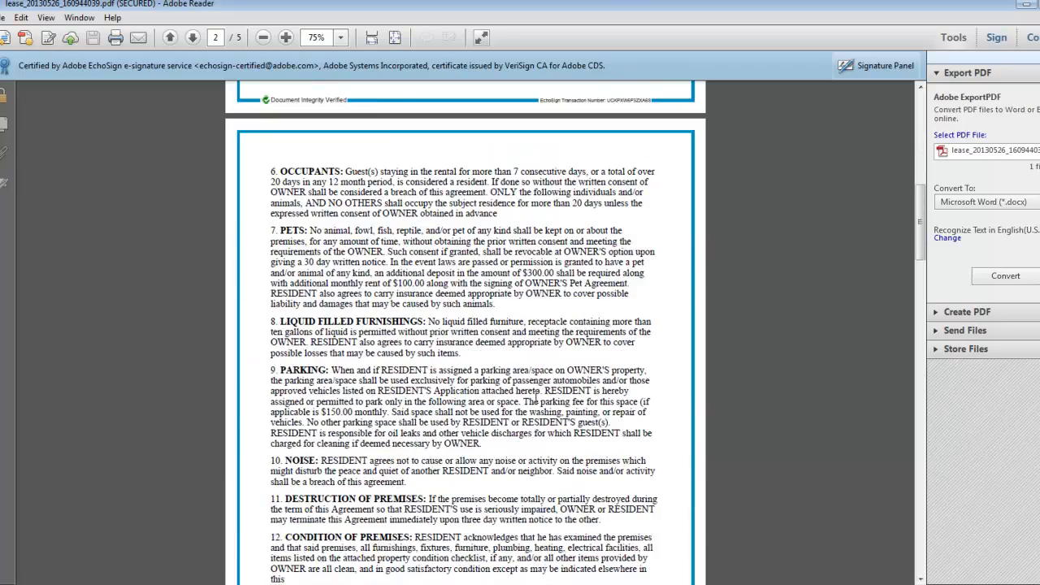
{"action": "left_click", "coordinate": [192, 38]}
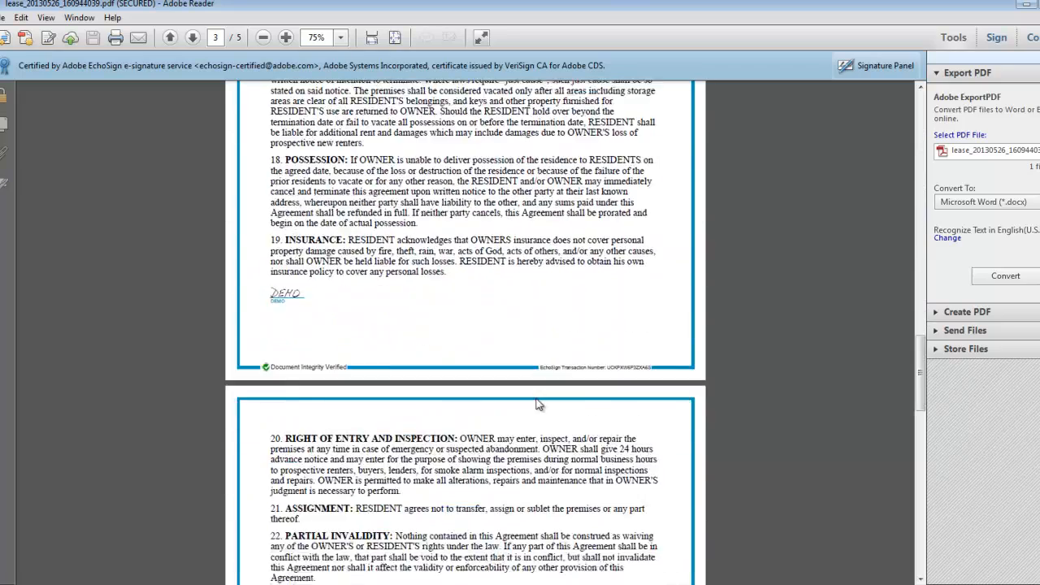
{"action": "scroll", "scroll_direction": "down", "scroll_amount": 3}
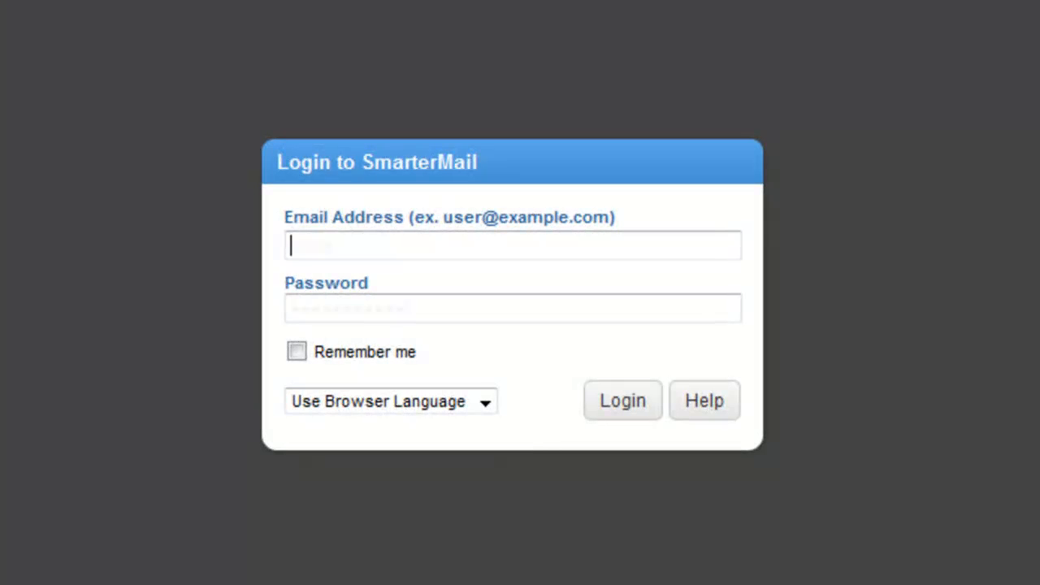
- Log in as bruce, open the eSign request in the Inbox and follow its EchoSign link
{"action": "type", "text": "bruce"}
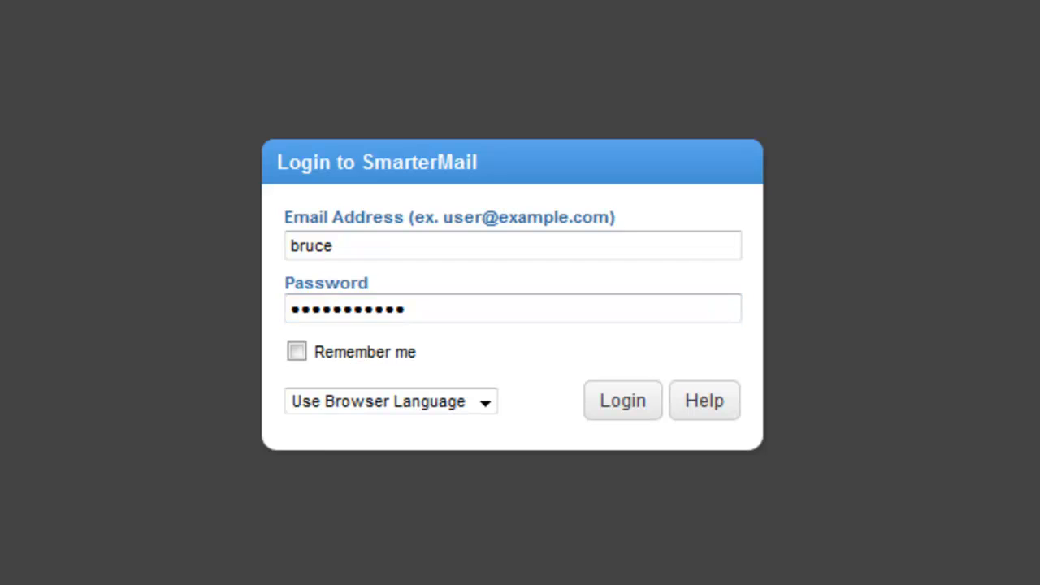
{"action": "left_click", "coordinate": [623, 400]}
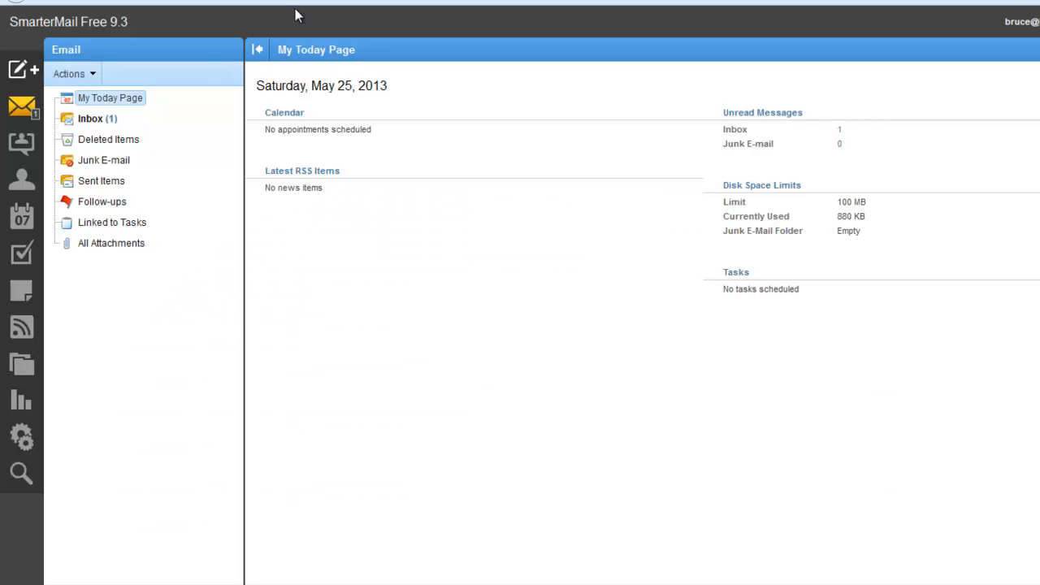
{"action": "left_click", "coordinate": [98, 119]}
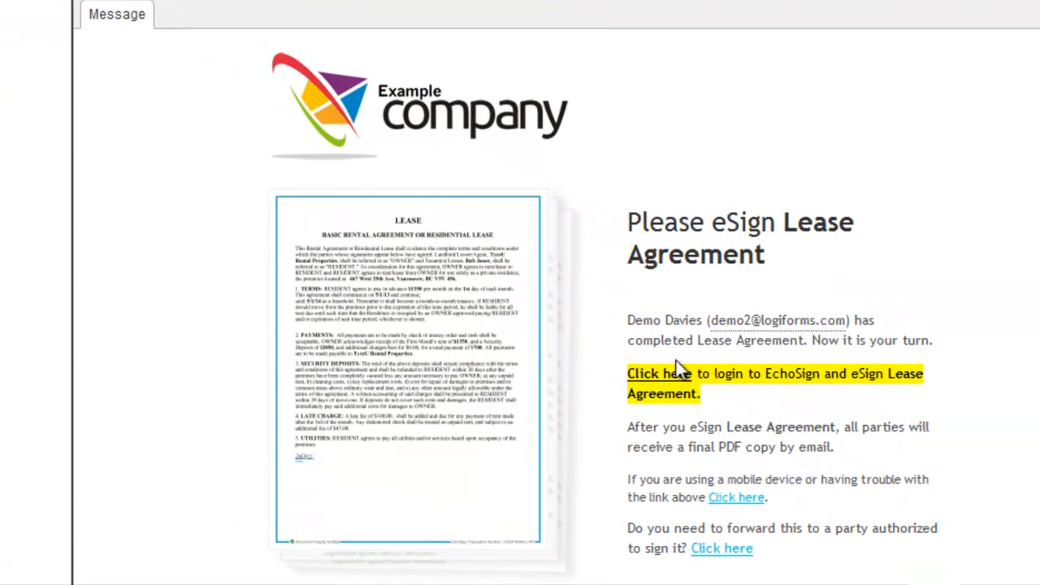
{"action": "left_click", "coordinate": [660, 372]}
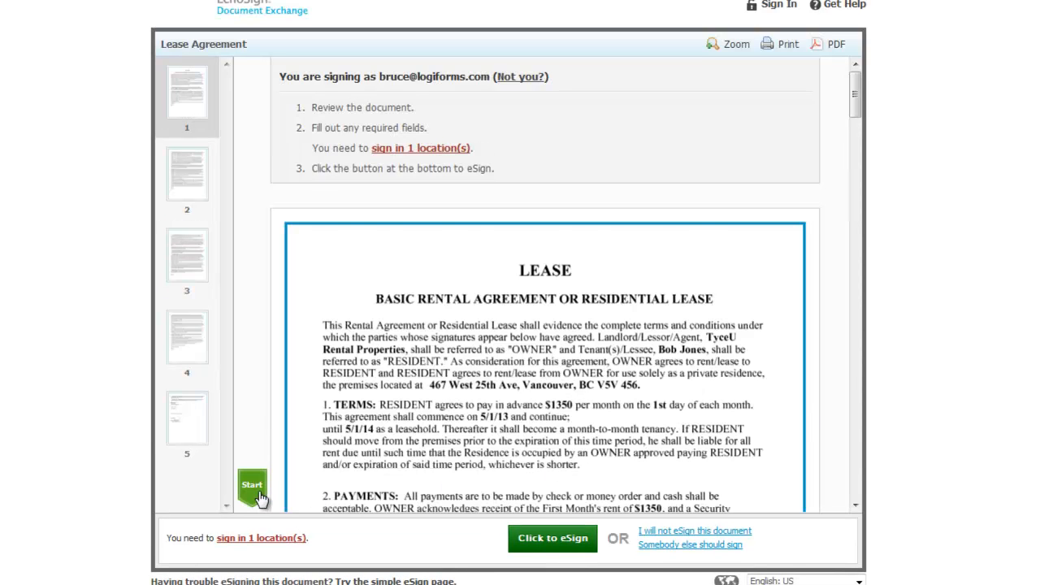
{"action": "left_click", "coordinate": [252, 484]}
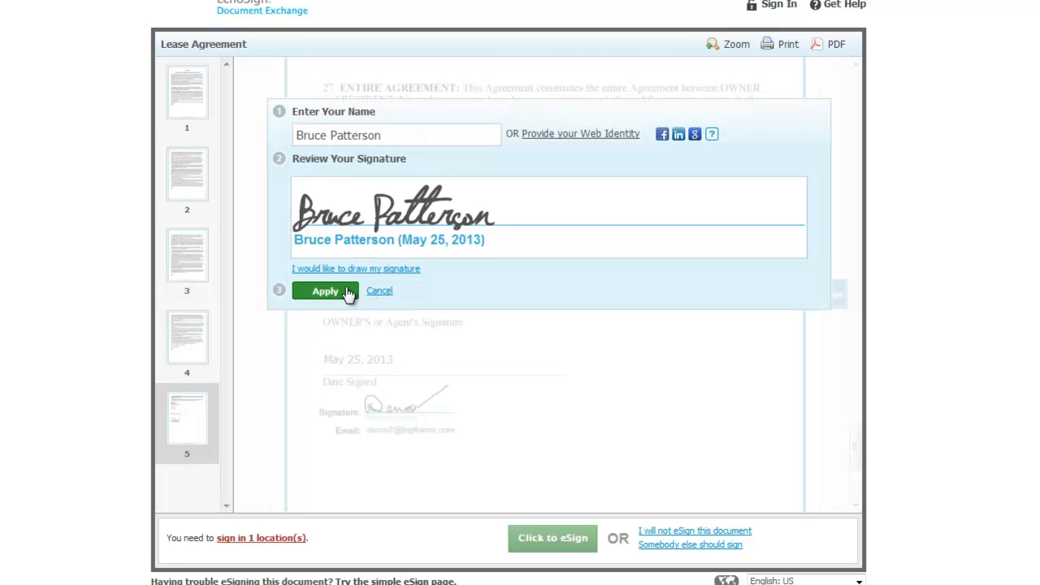
{"action": "left_click", "coordinate": [325, 291]}
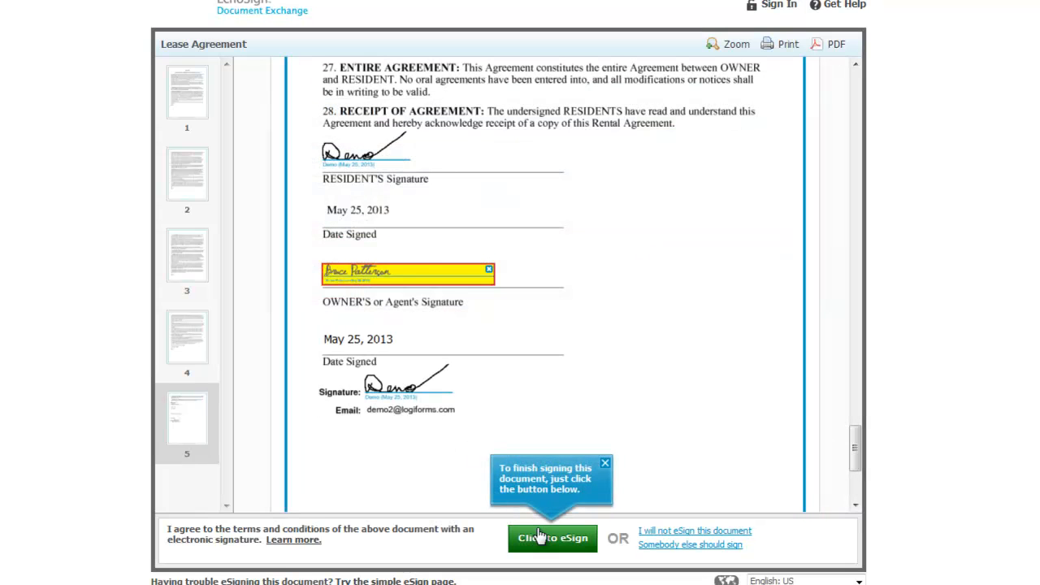
{"action": "left_click", "coordinate": [553, 538]}
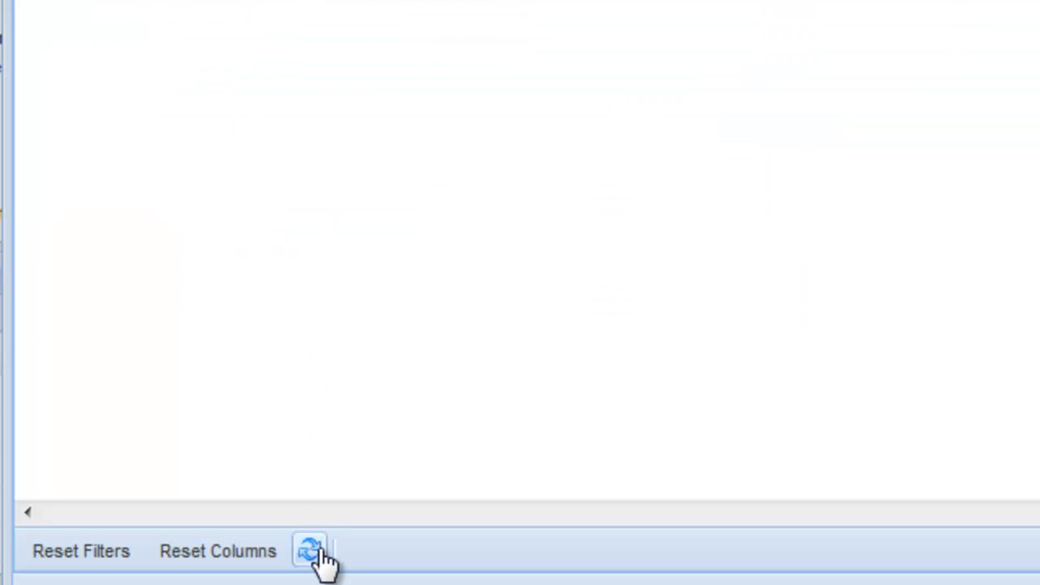
- Refresh the submission grid and view the record's EchoSign Event modification details
{"action": "left_click", "coordinate": [309, 551]}
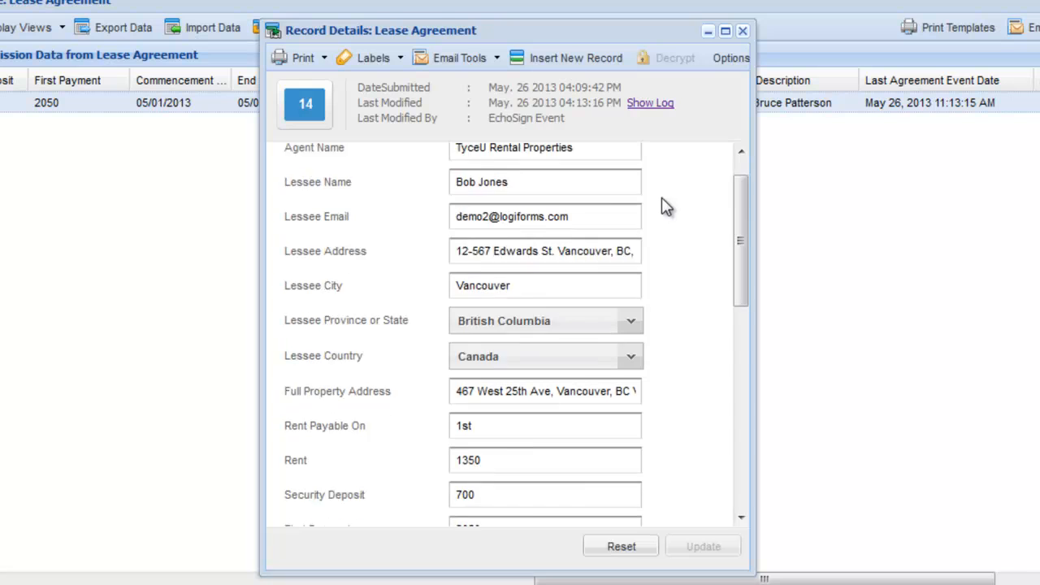
{"action": "scroll", "scroll_direction": "down", "scroll_amount": 3}
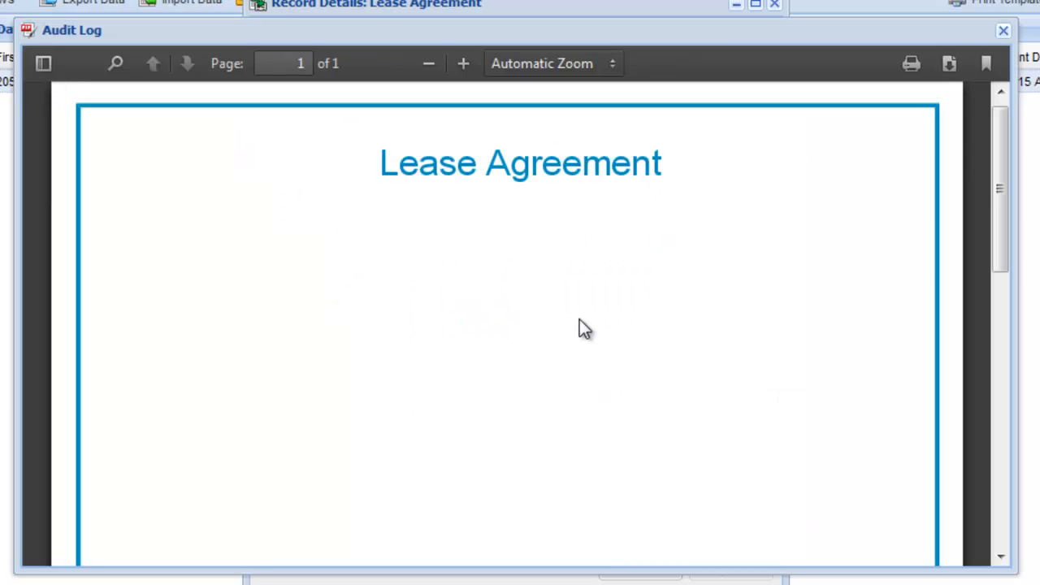
- Scroll through the Audit Log PDF showing status SIGNED and the EchoSign event history
{"action": "scroll", "scroll_direction": "down", "scroll_amount": 3}
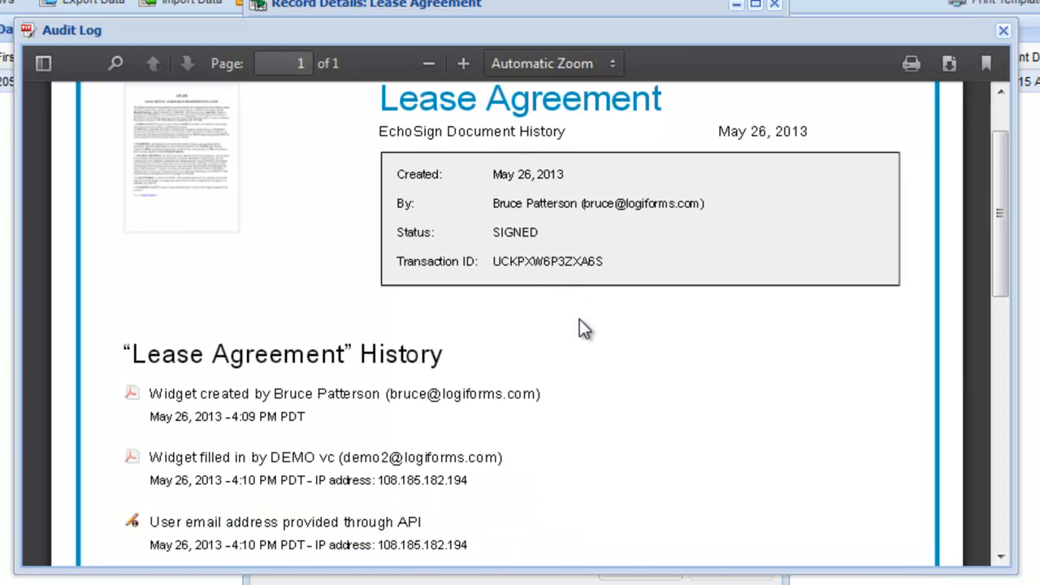
{"action": "scroll", "scroll_direction": "down", "scroll_amount": 3}
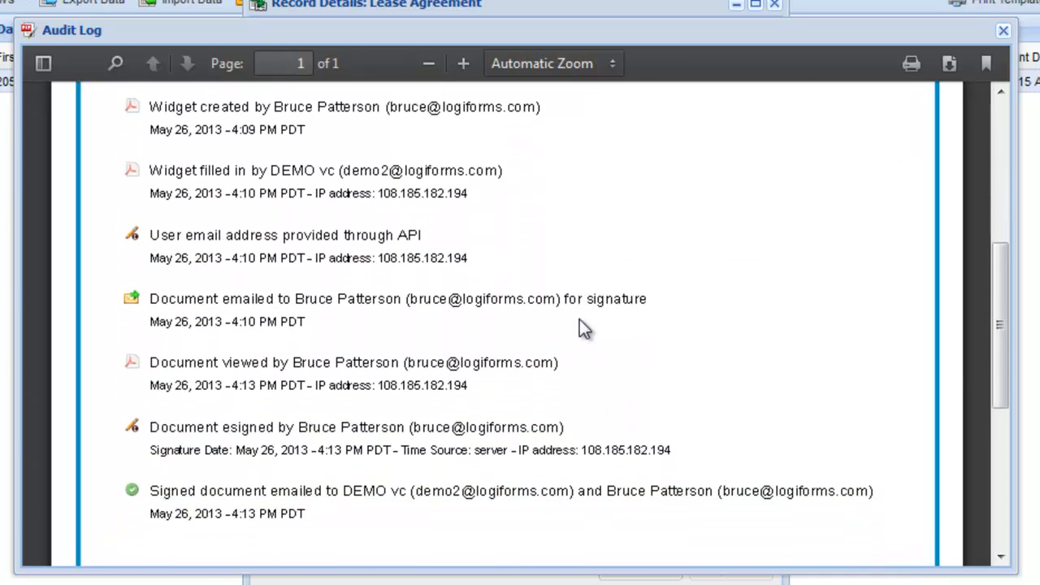